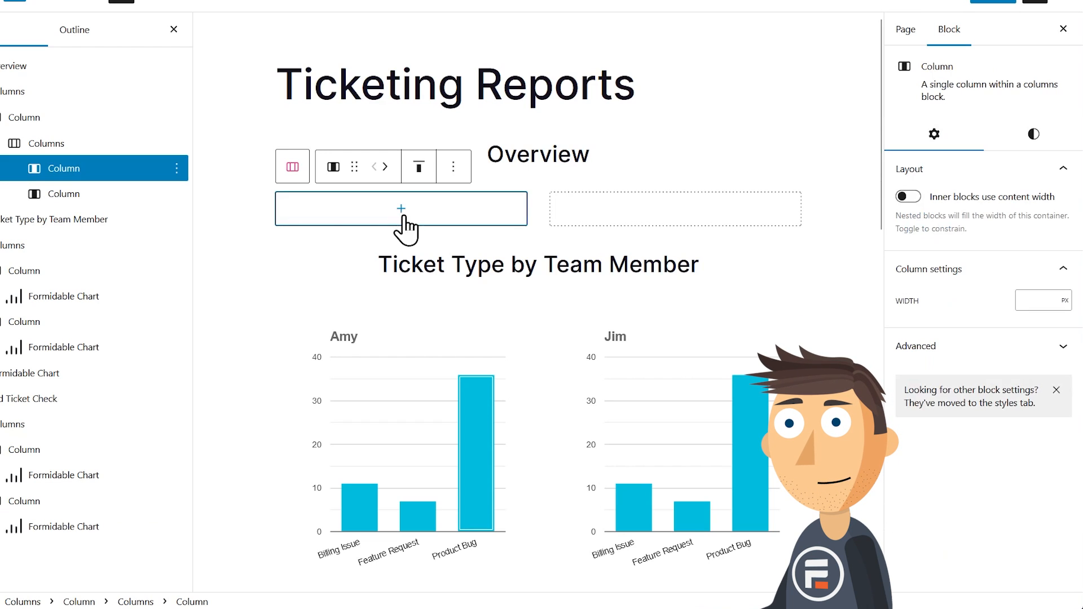
- Insert a Formidable Chart in the empty column, drawing from Ticket Submission's Status field
left_click(401, 209)
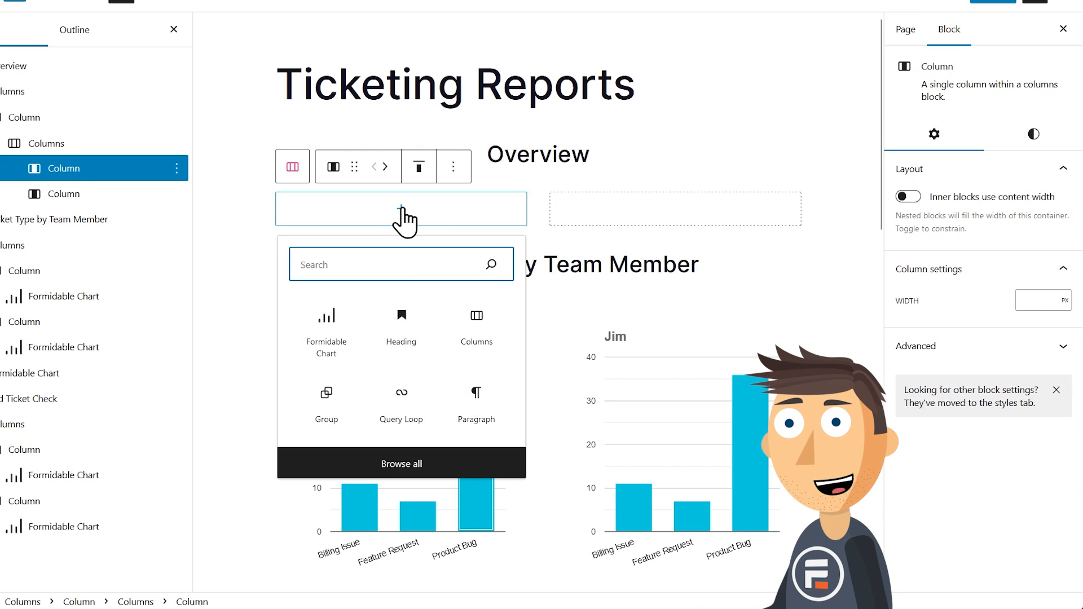
type("chart")
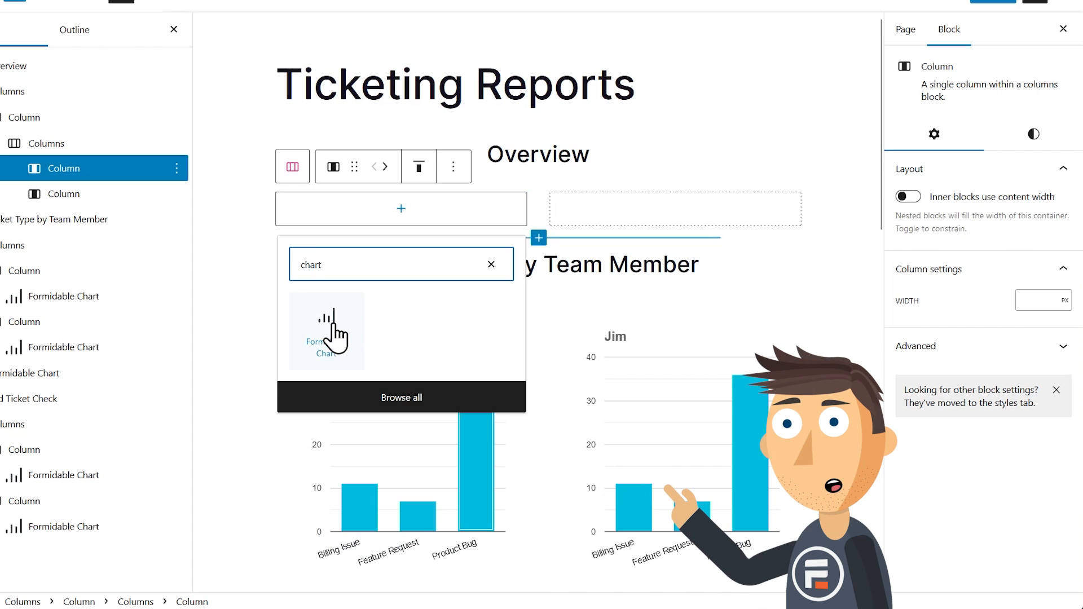
left_click(326, 331)
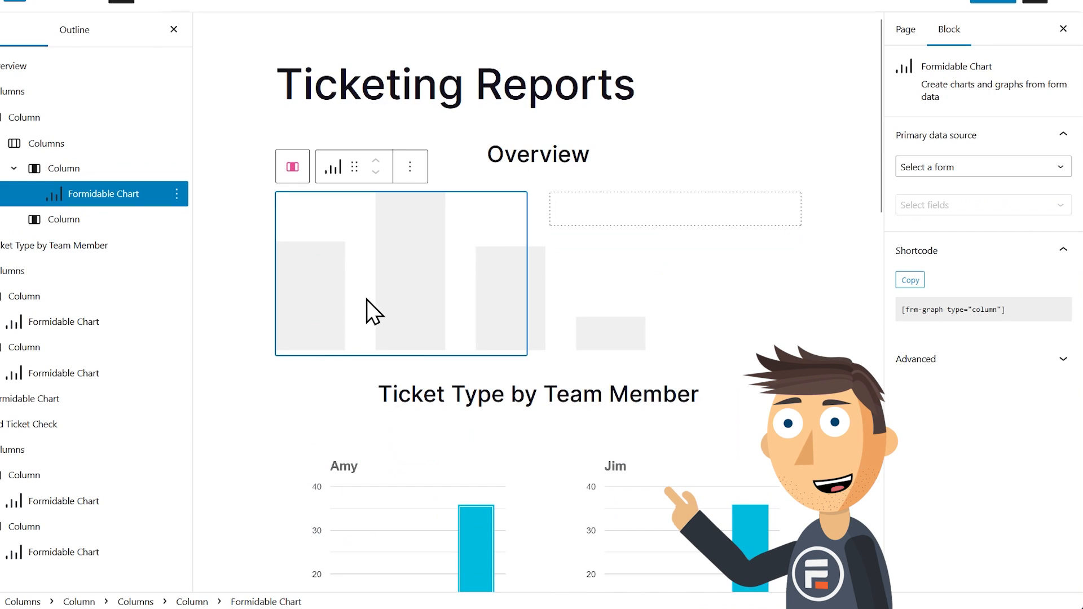
left_click(981, 167)
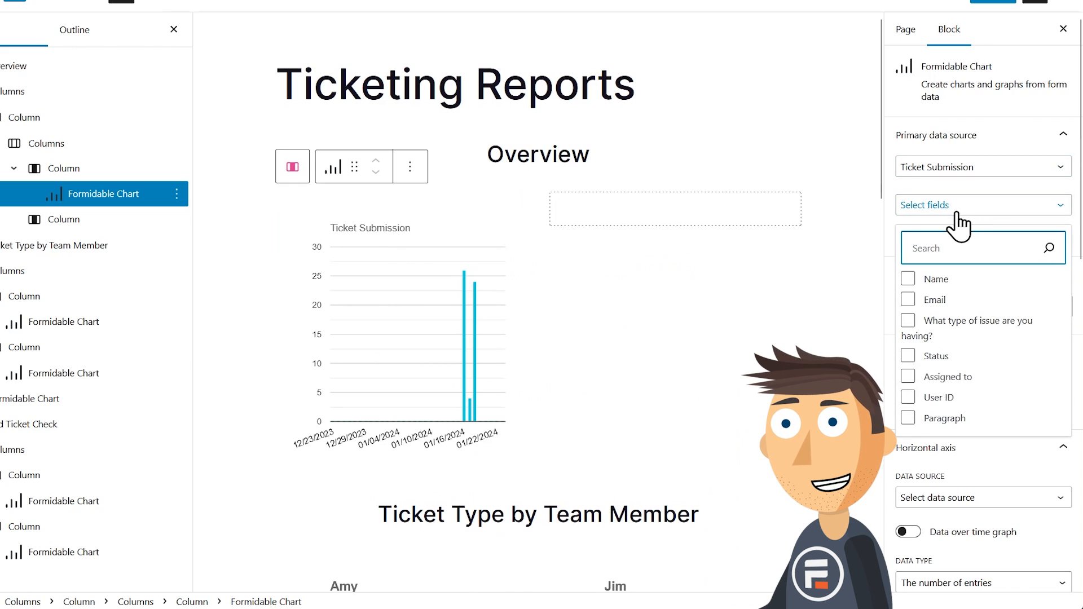
left_click(907, 354)
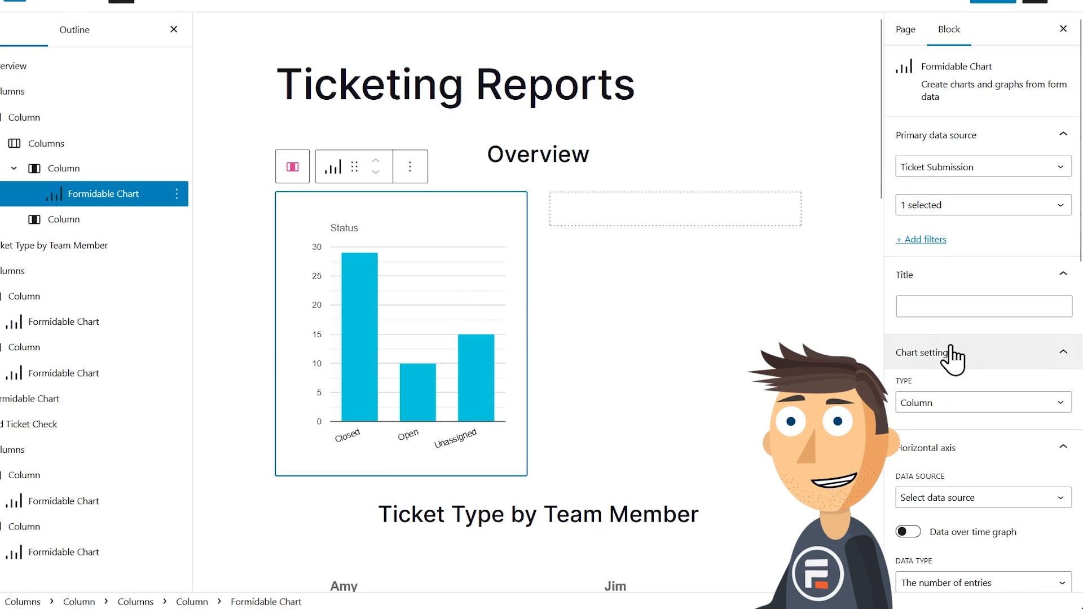
- Make the Status chart a pie chart with a legend displayed
left_click(981, 402)
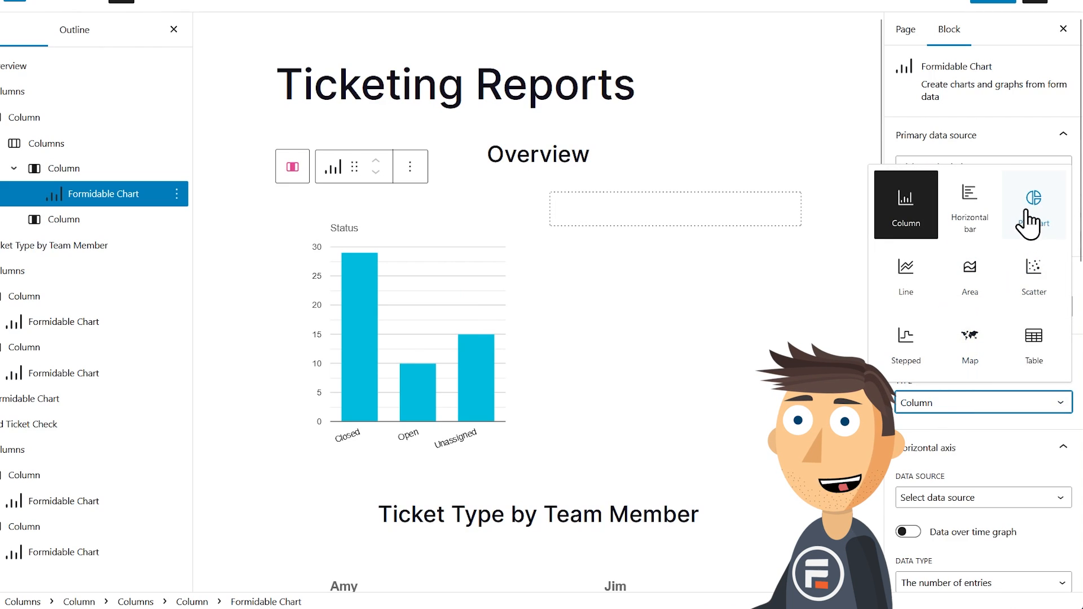
left_click(1034, 200)
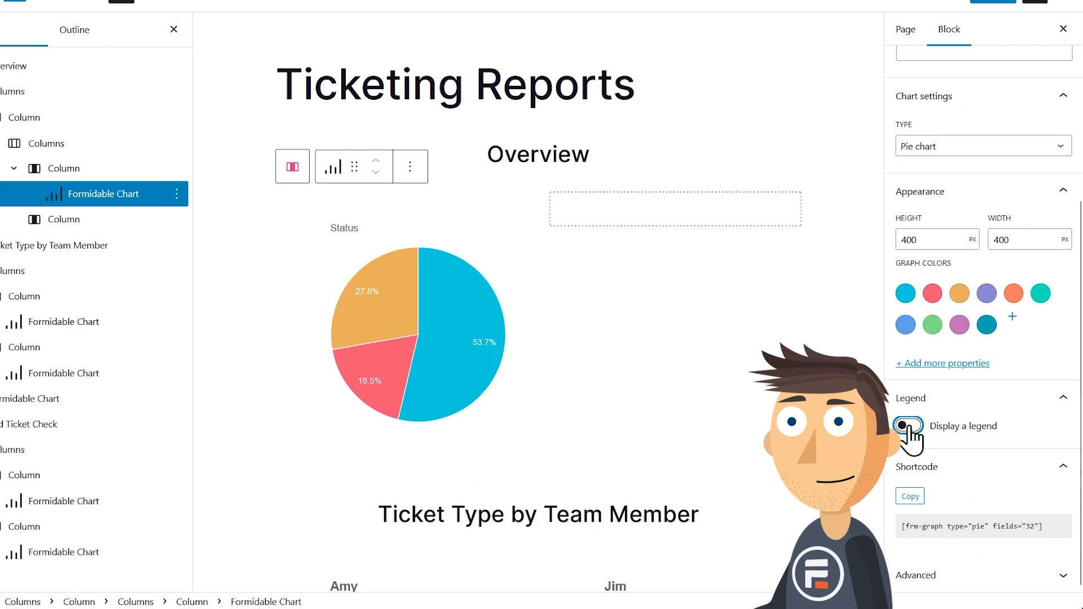
left_click(908, 425)
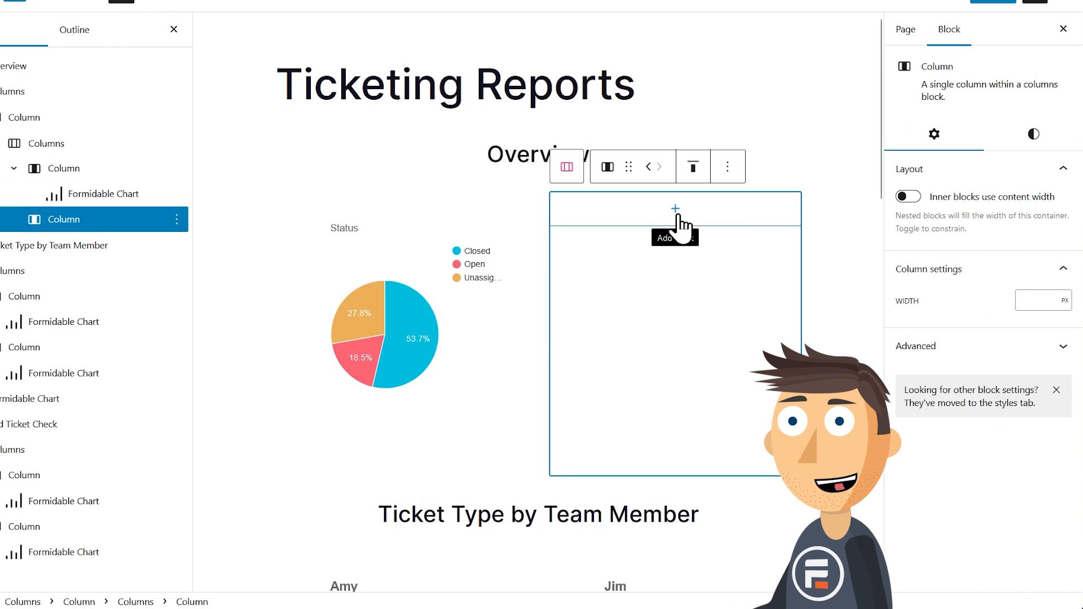
- Add a Formidable Chart to the second Overview column and choose the field to chart
left_click(675, 210)
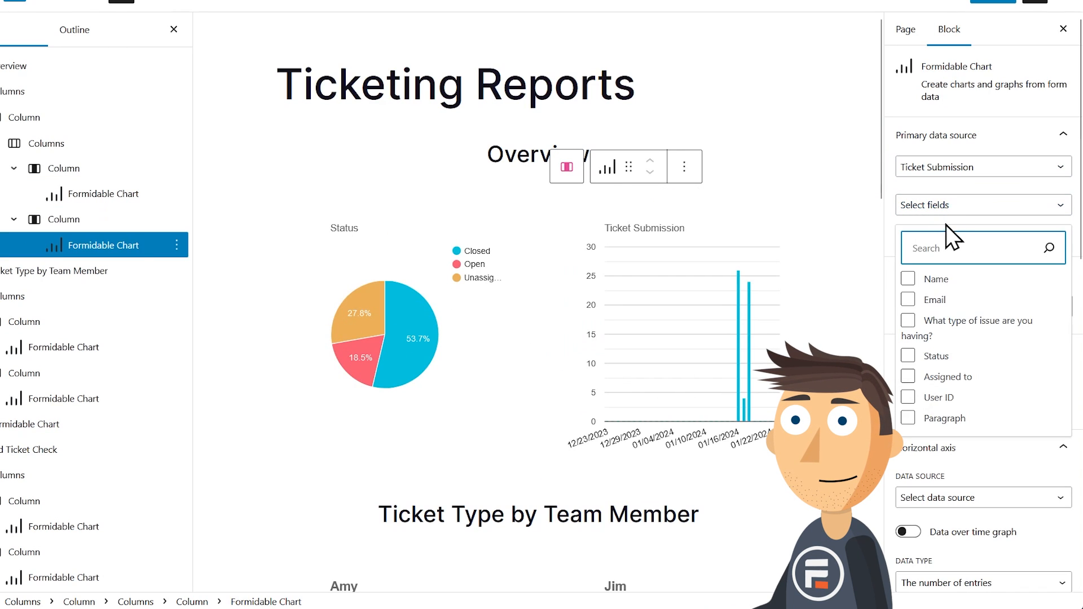
left_click(908, 320)
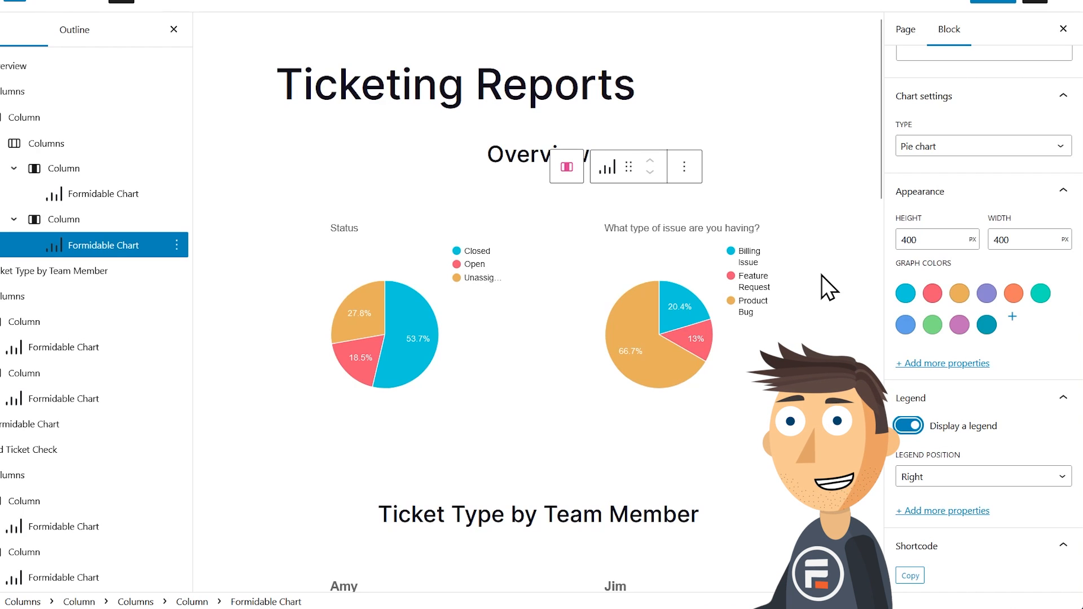
scroll("down", 3)
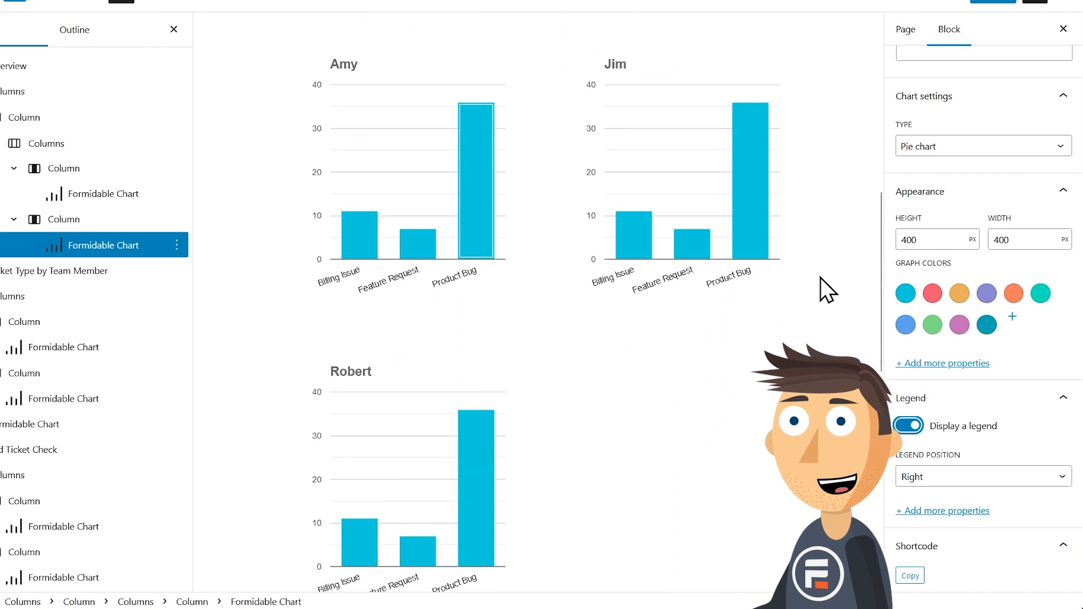
mouse_move(579, 344)
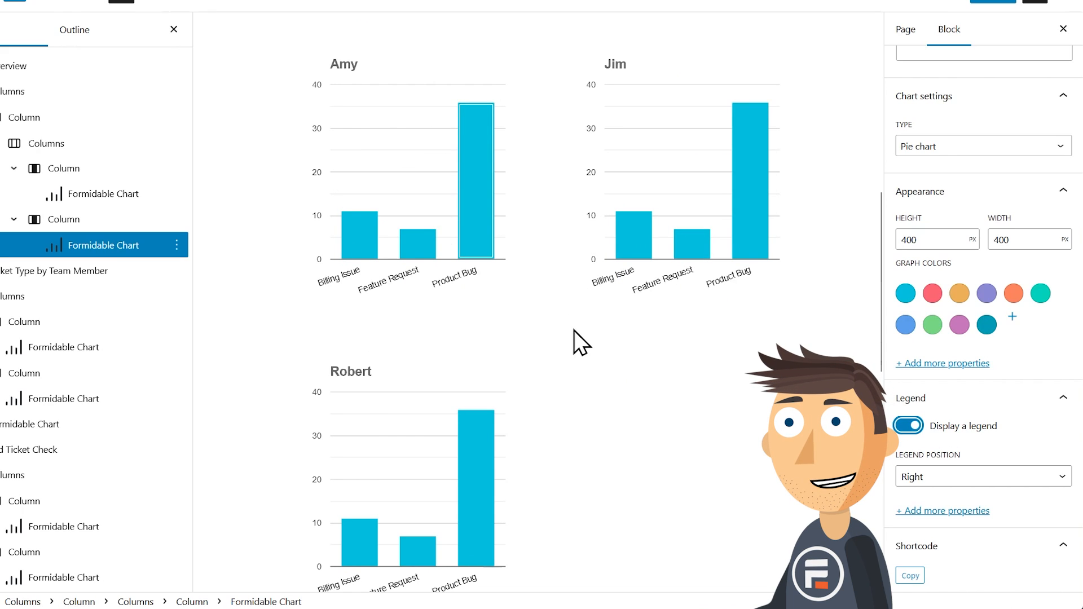
mouse_move(490, 270)
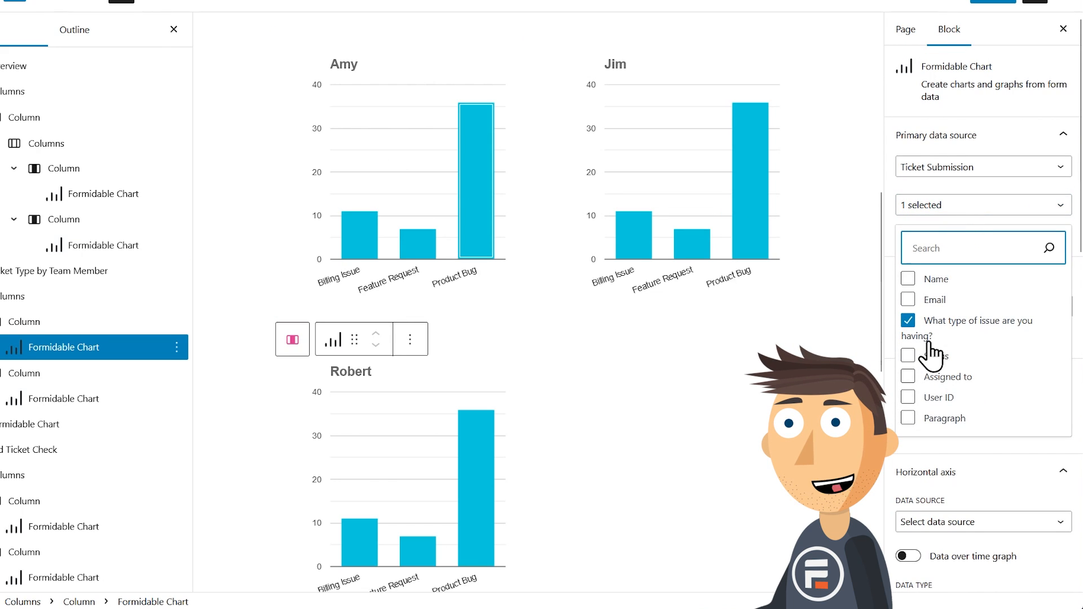
left_click(908, 377)
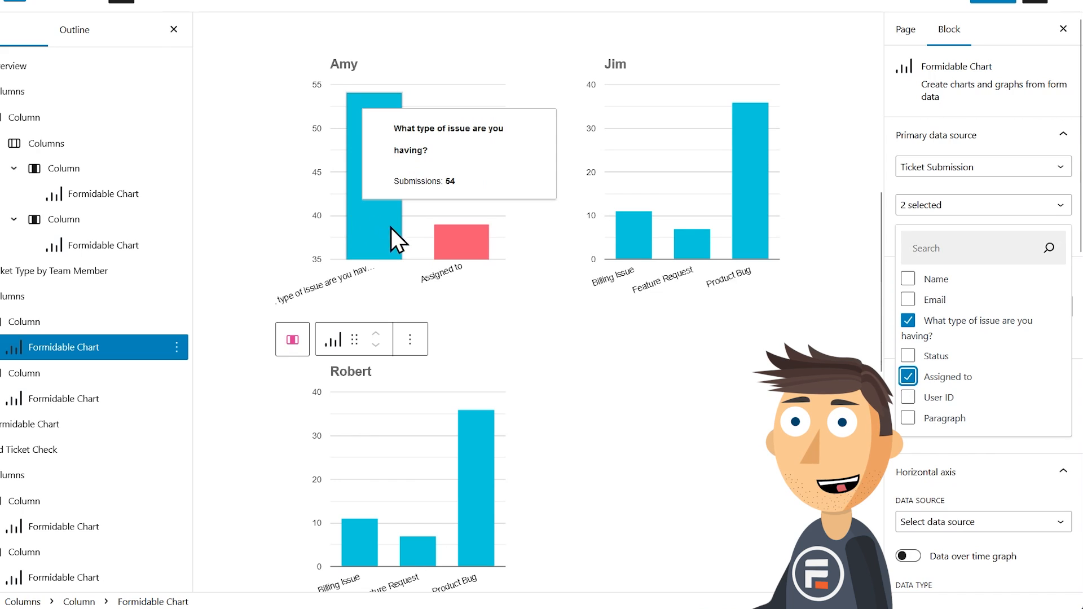
mouse_move(519, 301)
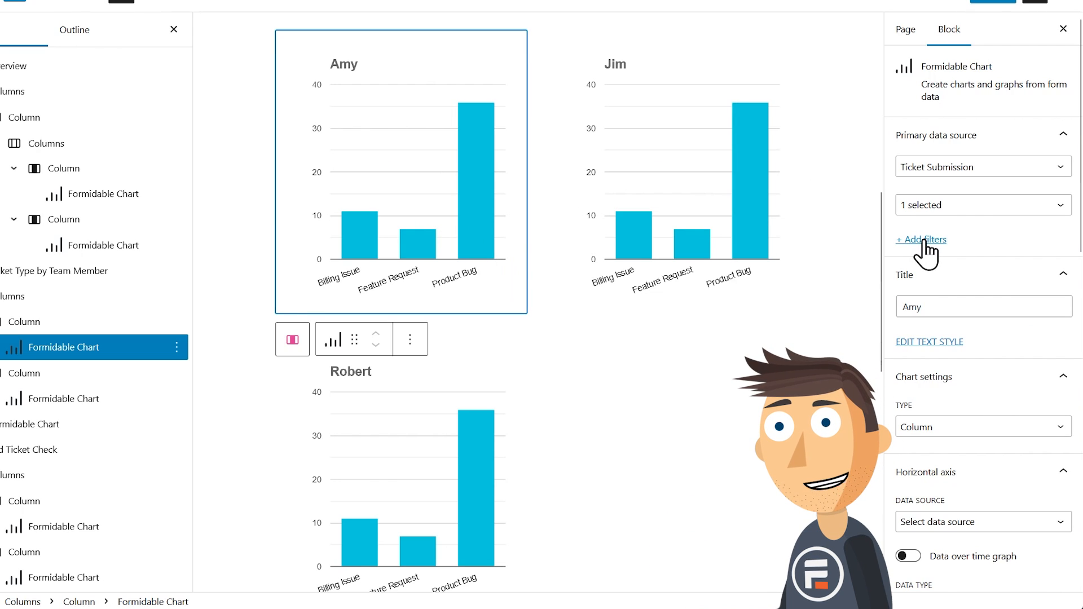
- Filter Amy's chart with Field is equal to Assigned to = Amy and save
left_click(921, 239)
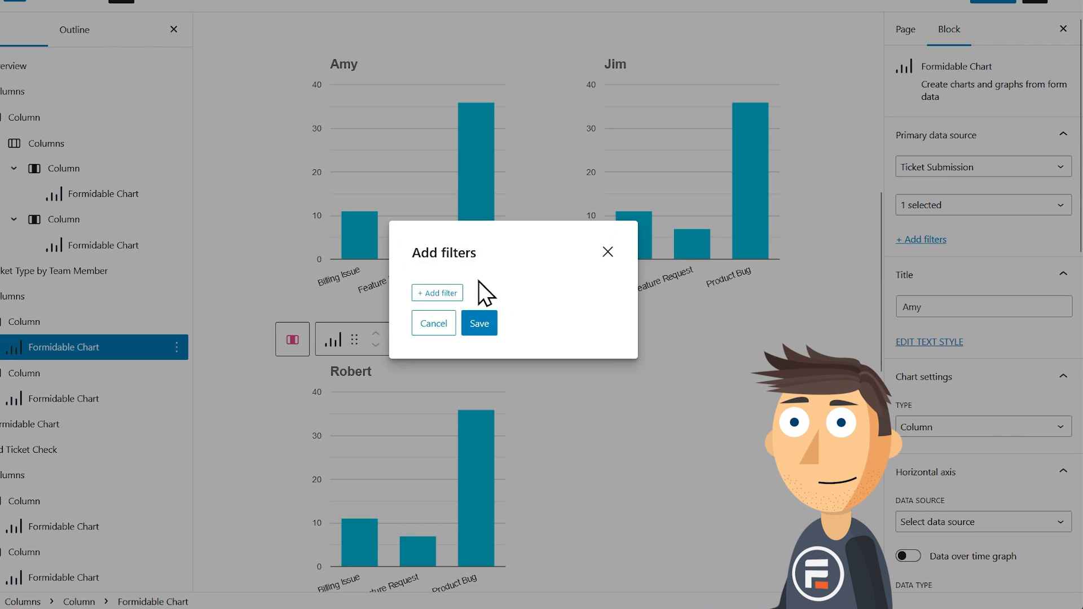
left_click(436, 292)
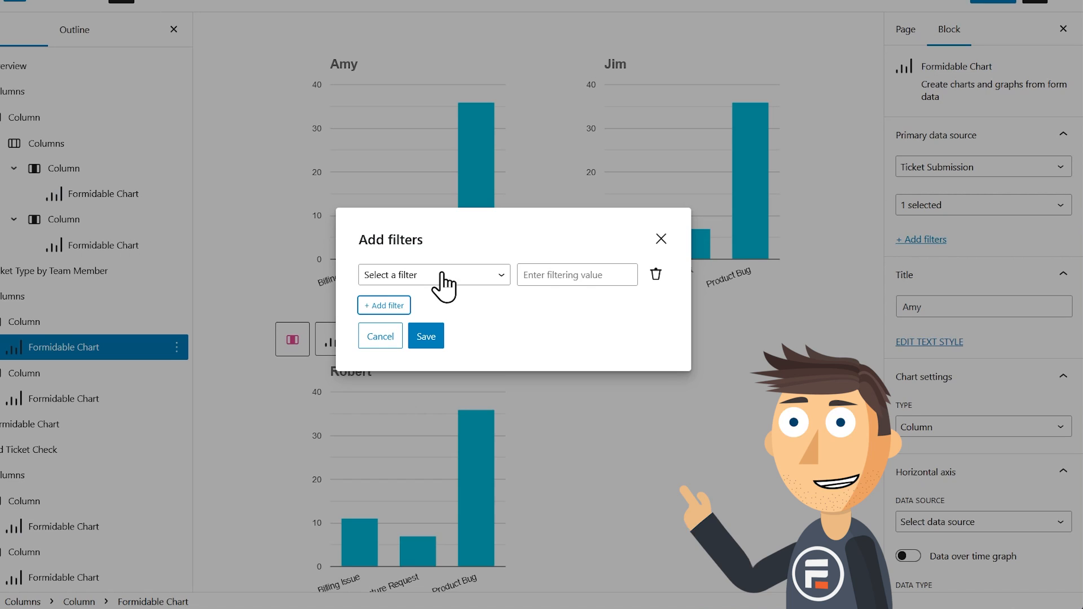
left_click(434, 274)
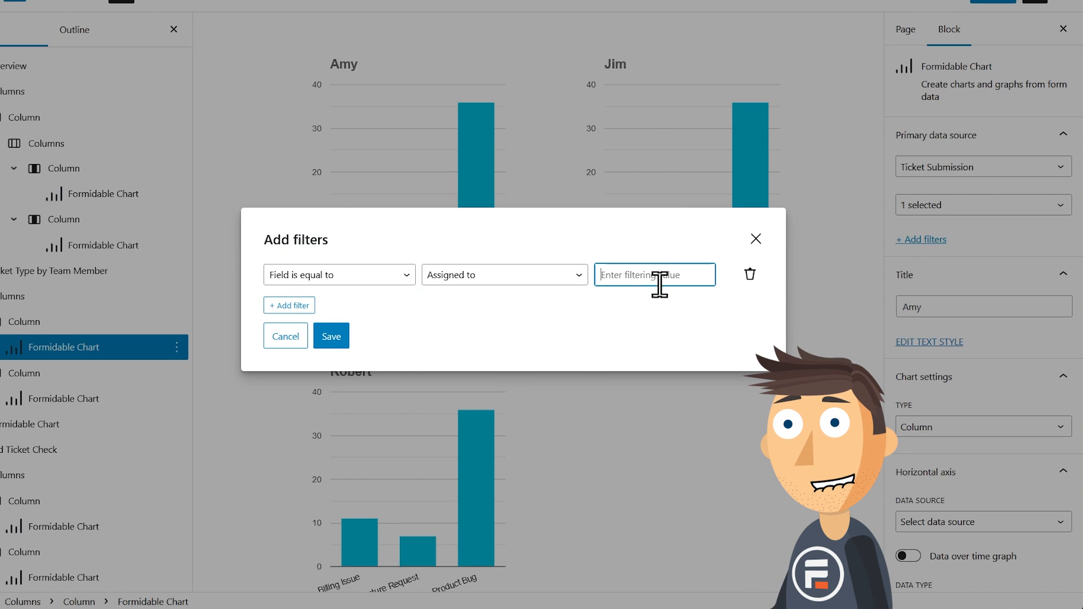
type("Amy")
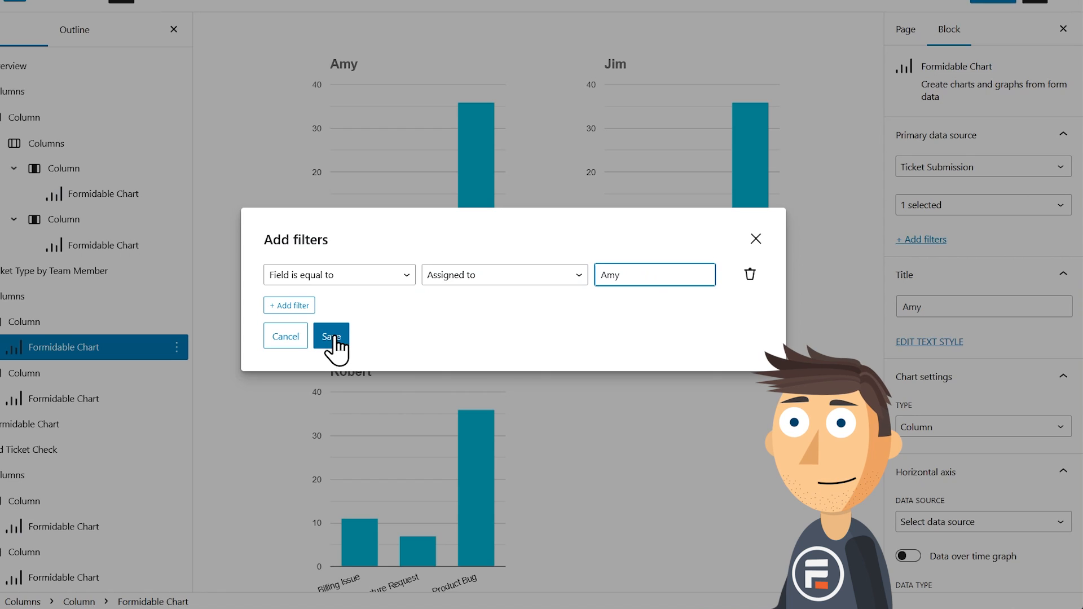
left_click(330, 336)
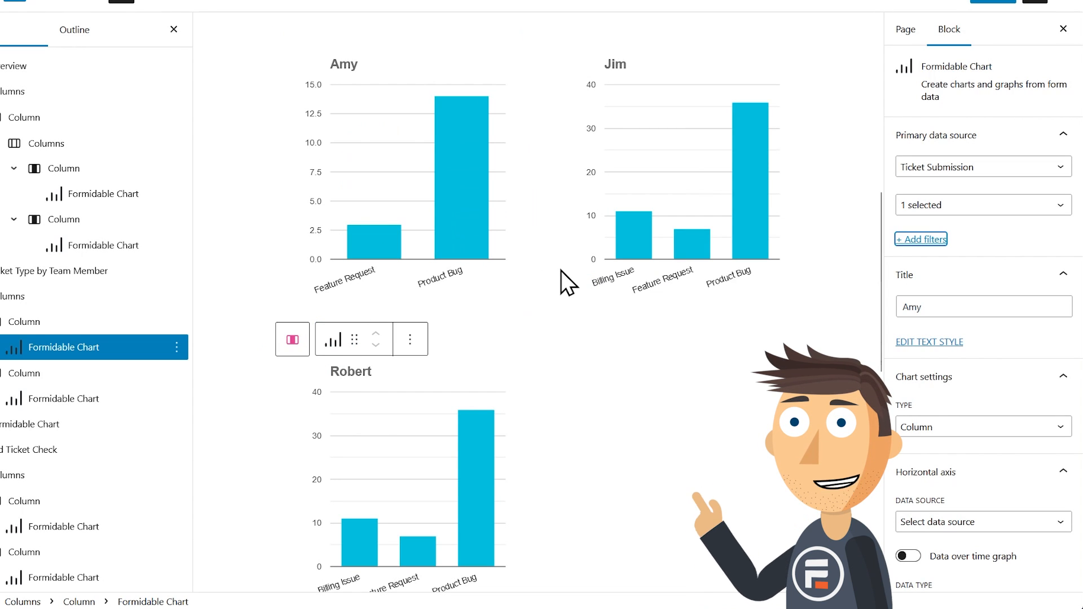
left_click(676, 173)
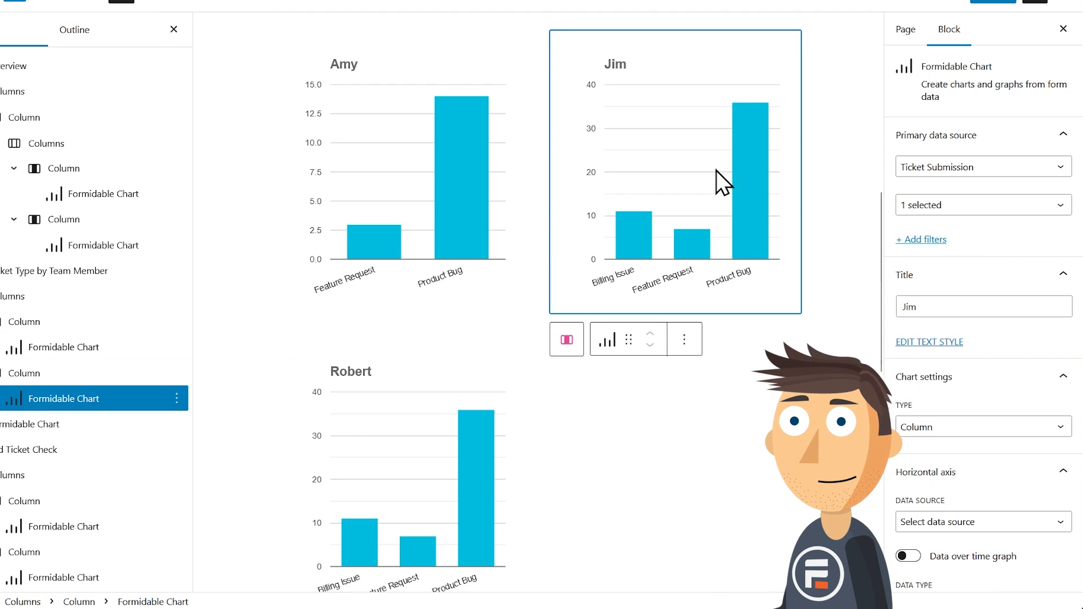
- Save an Assigned to = Jim filter on Jim's chart, then return to Amy's chart
left_click(921, 239)
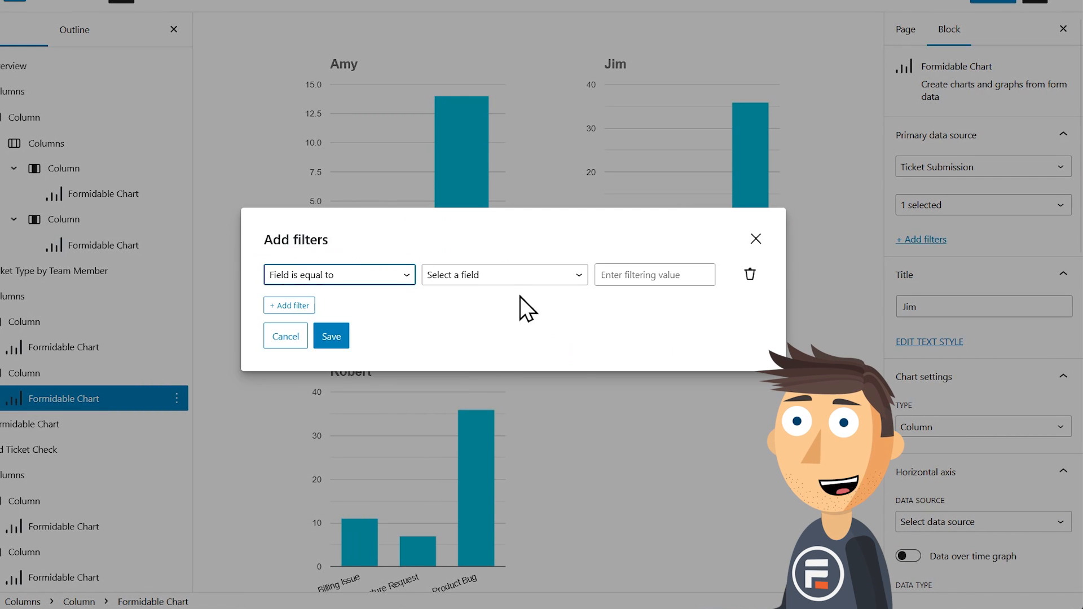
left_click(285, 336)
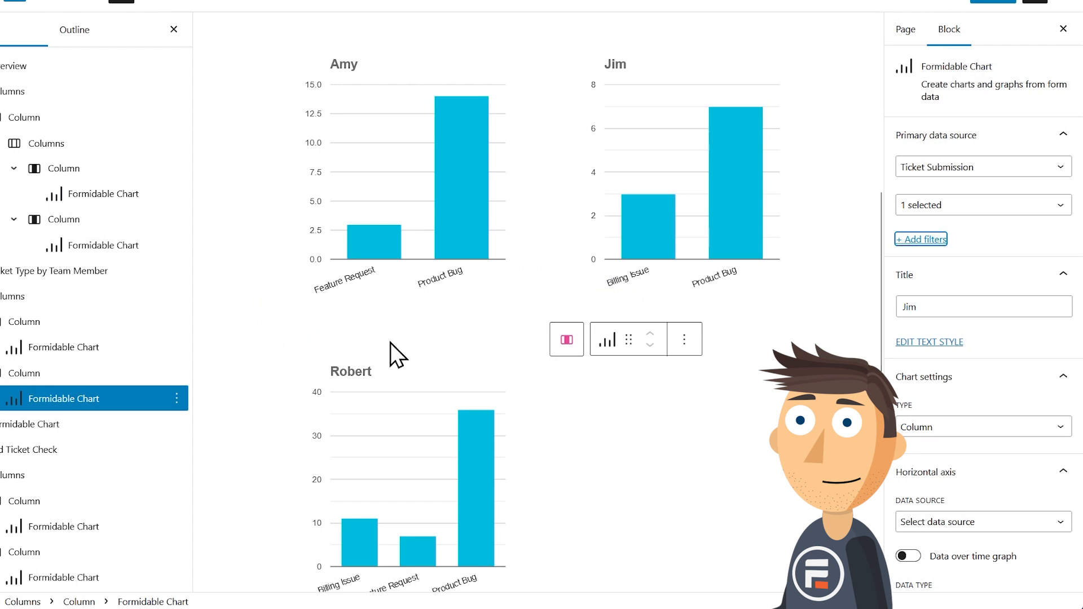
left_click(920, 239)
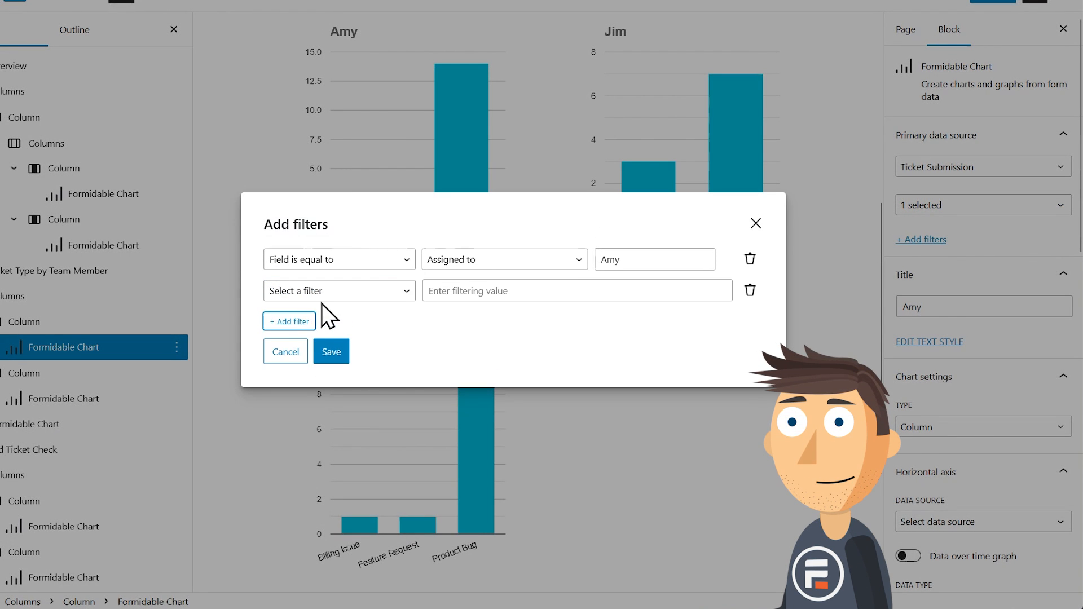
- Add a second filter to Amy's chart: Status is equal to Closed
left_click(339, 290)
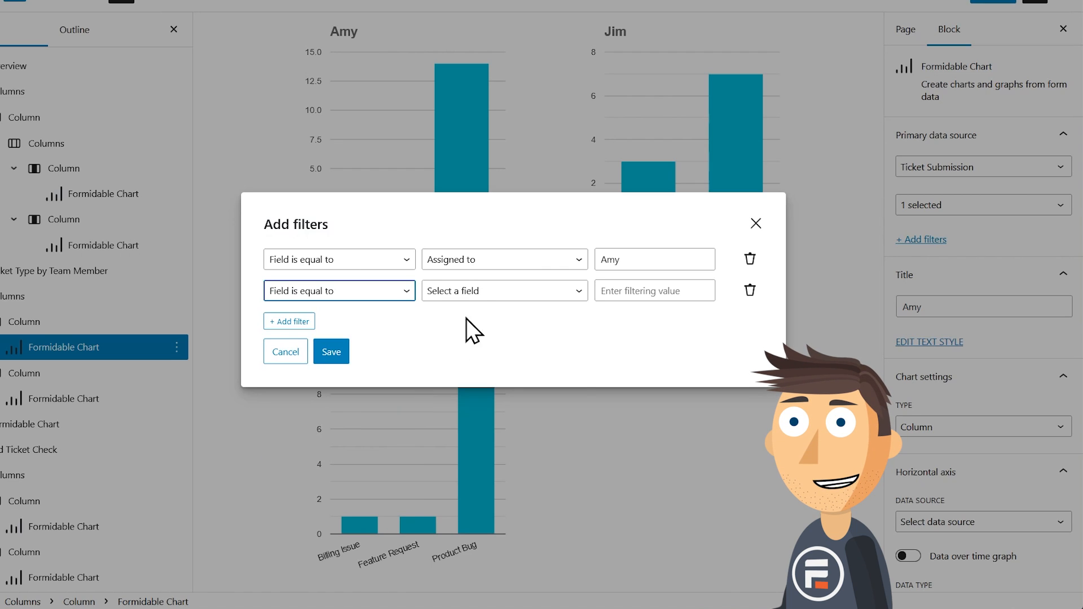
left_click(504, 290)
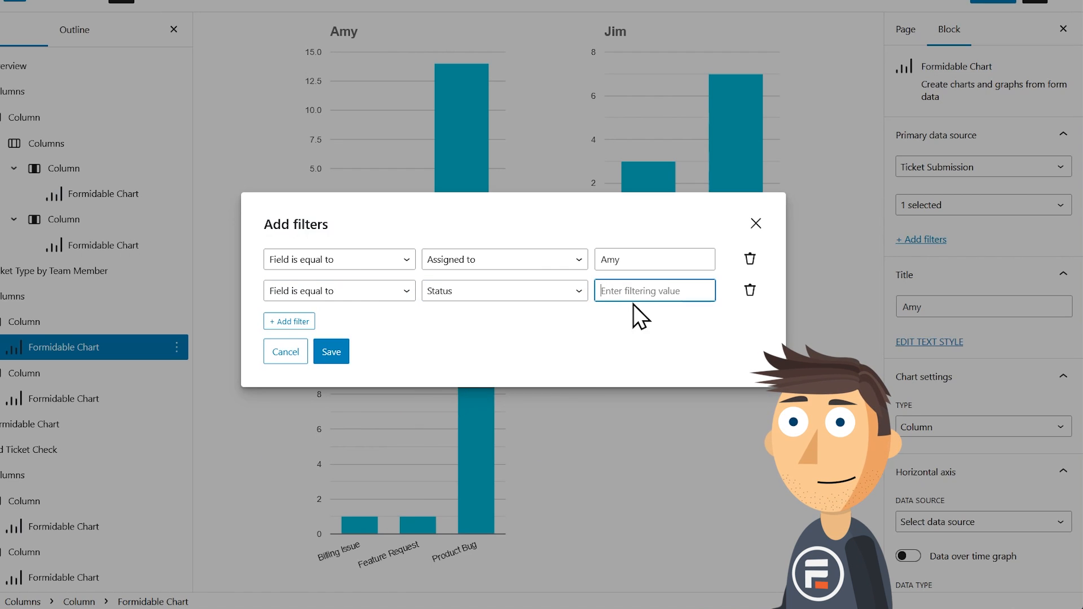
type("Closed")
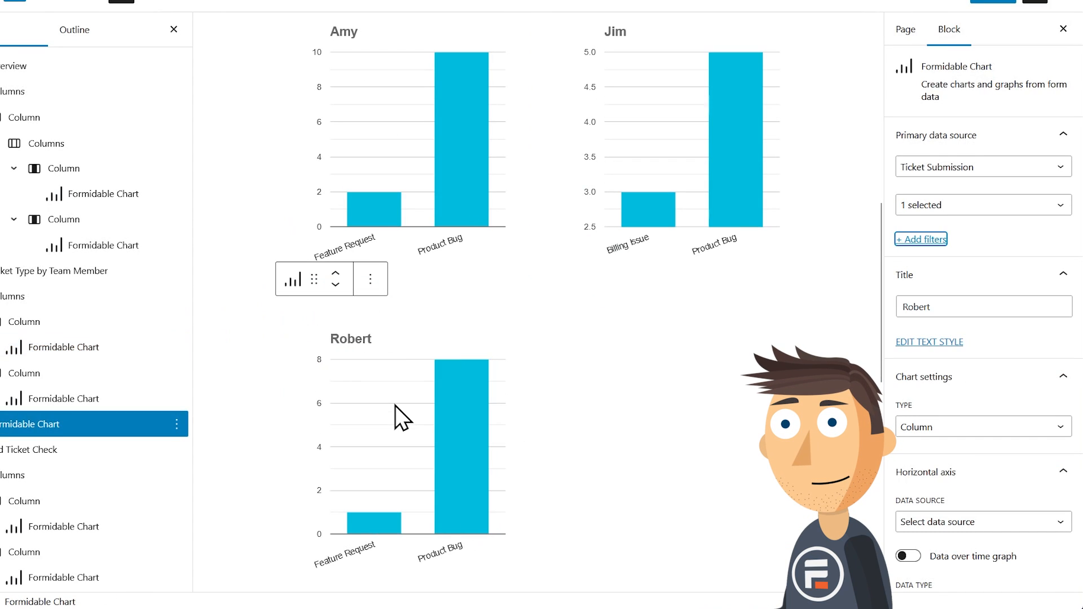
- Set the Y-axis max value to 15 on the team-member charts
left_click(399, 152)
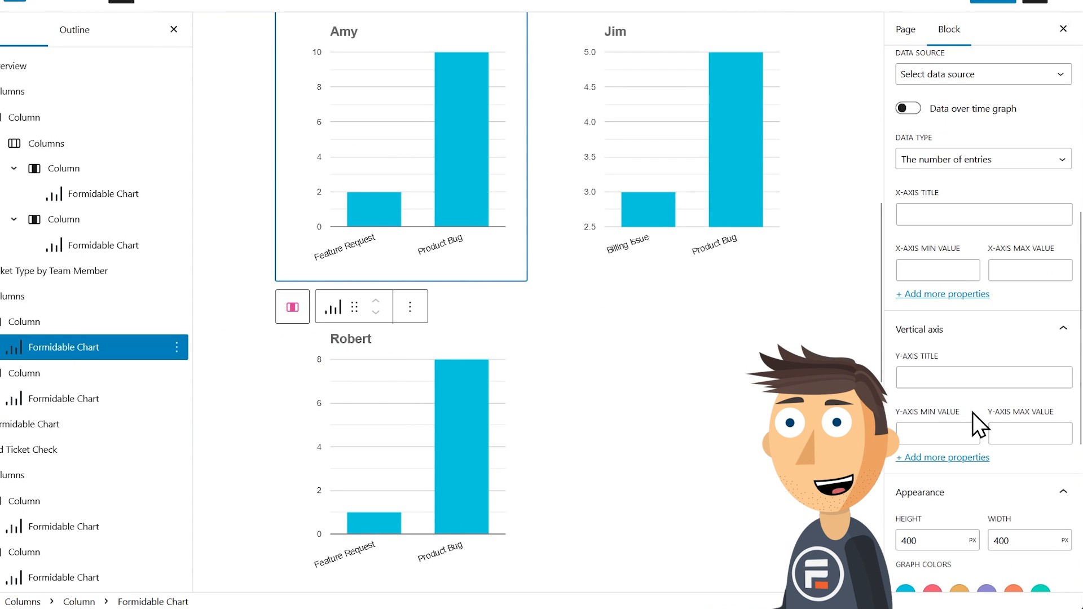
left_click(981, 377)
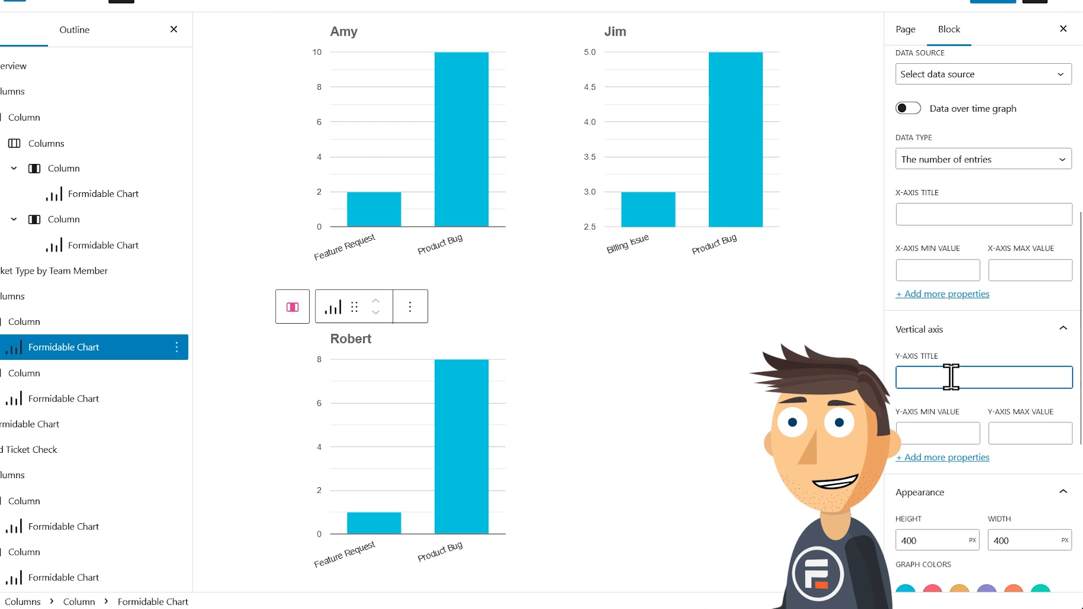
type("15")
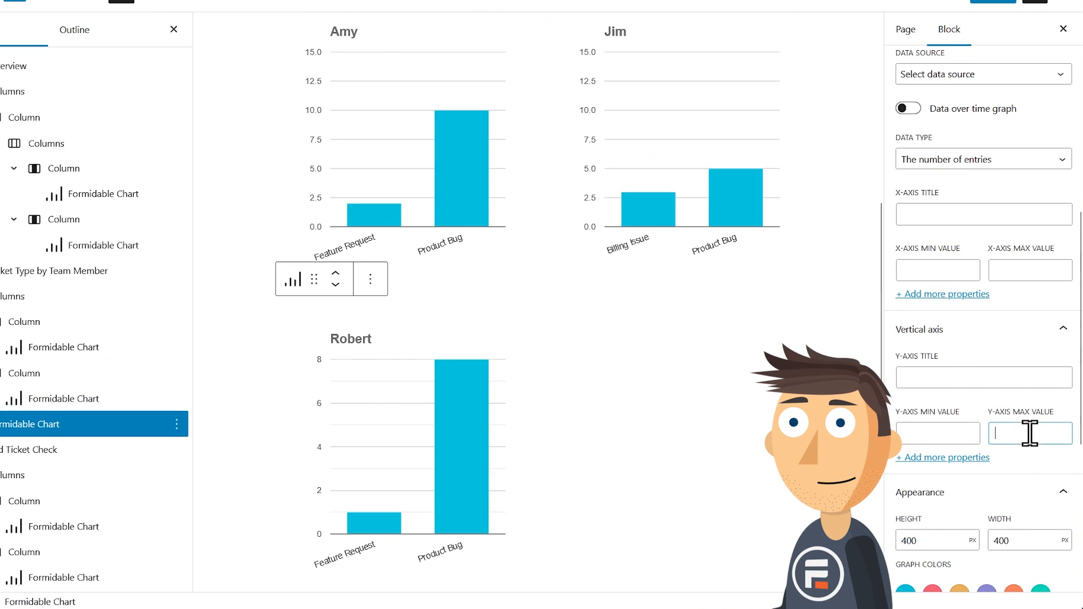
type("15")
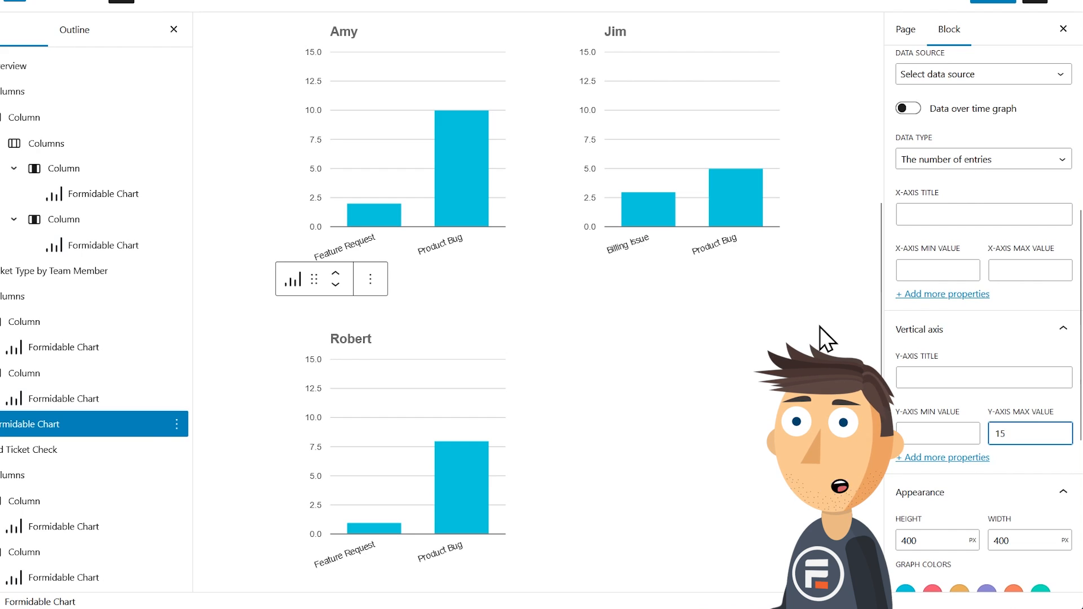
left_click(904, 29)
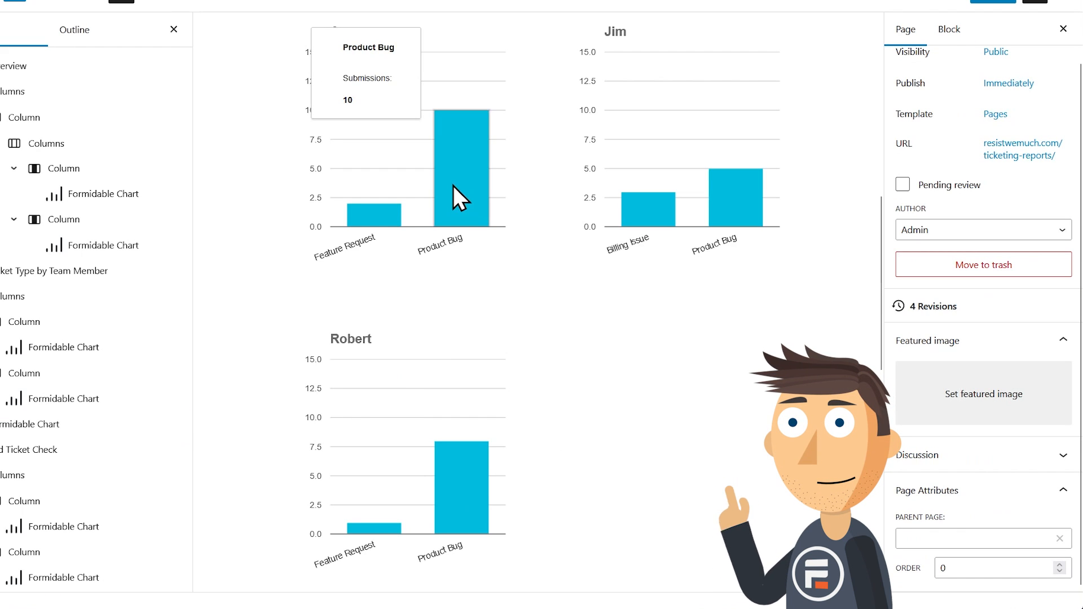
mouse_move(648, 225)
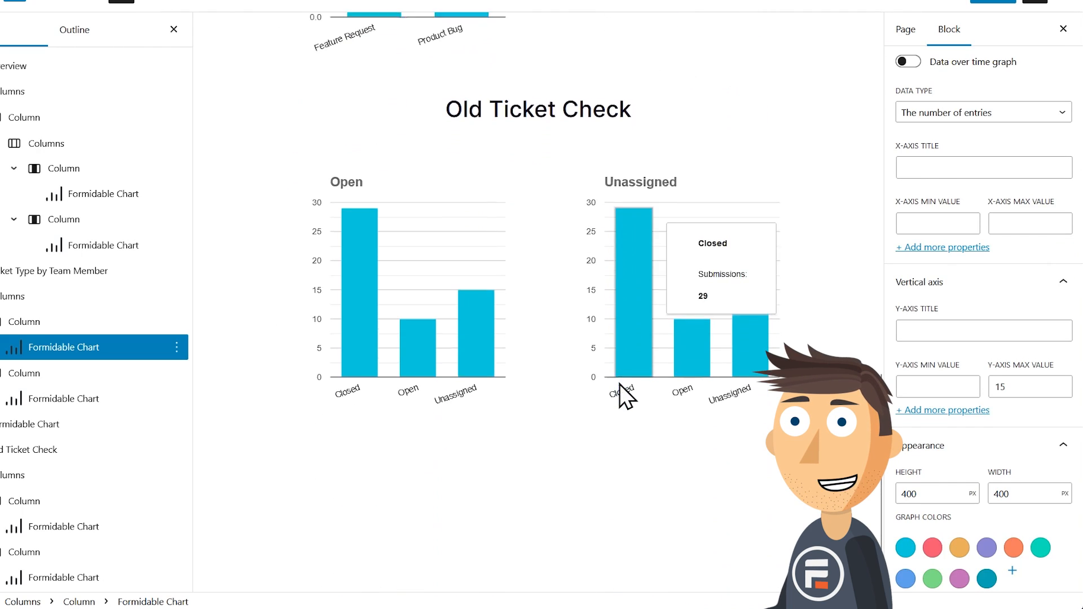
- Filter the Open chart to Status = Open, then give the Unassigned chart its Status filter
left_click(905, 30)
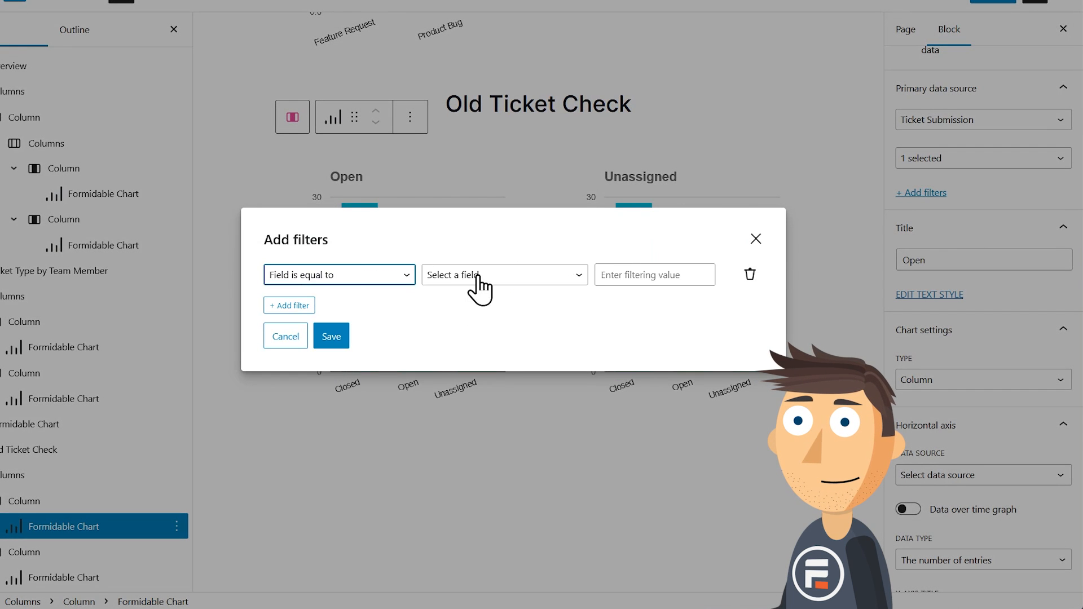
left_click(504, 274)
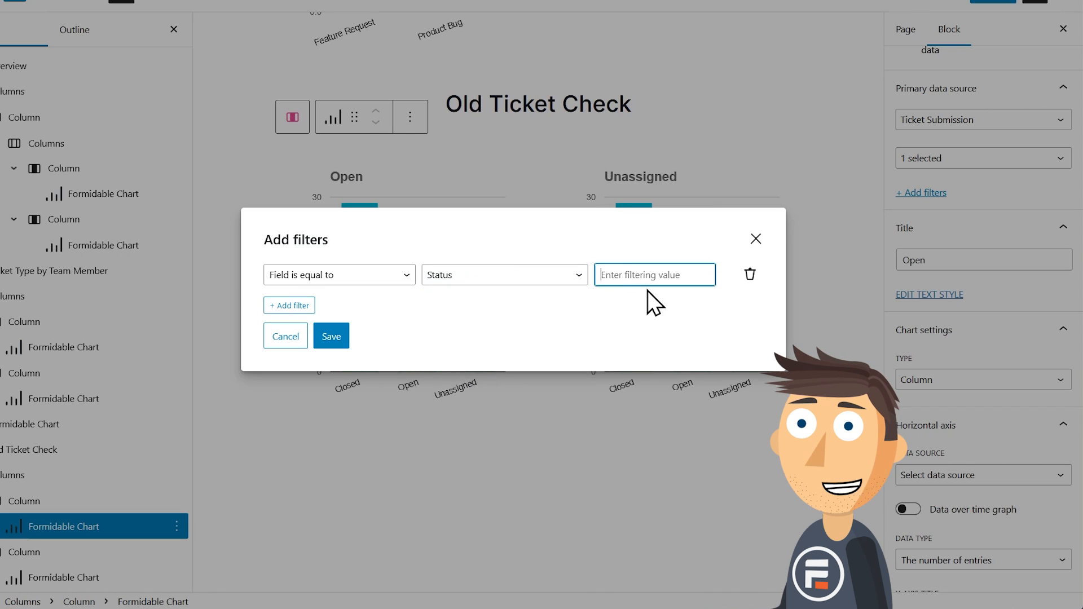
type("Open")
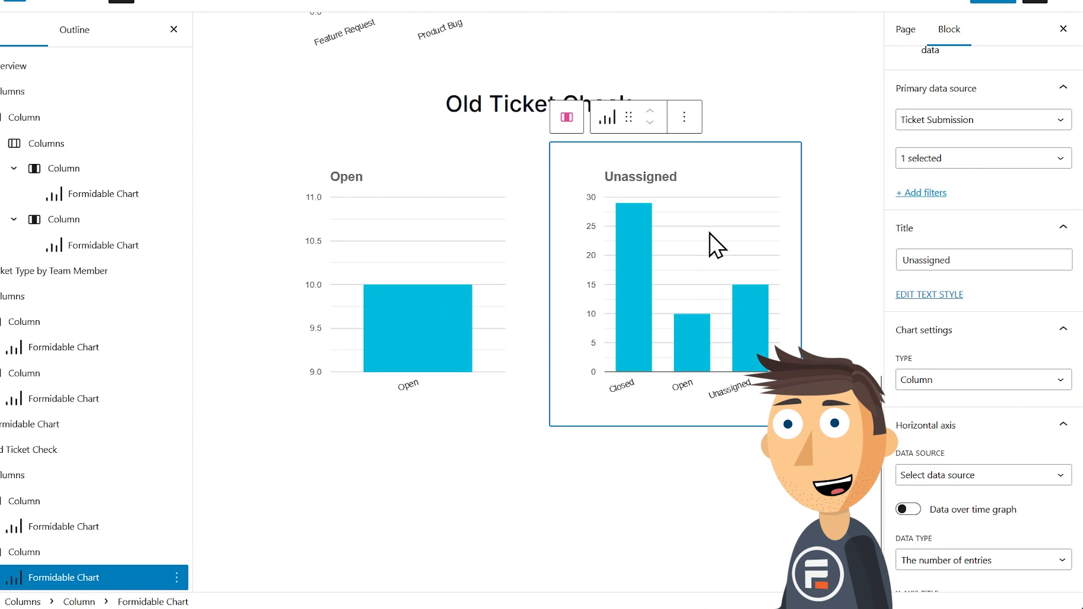
left_click(921, 193)
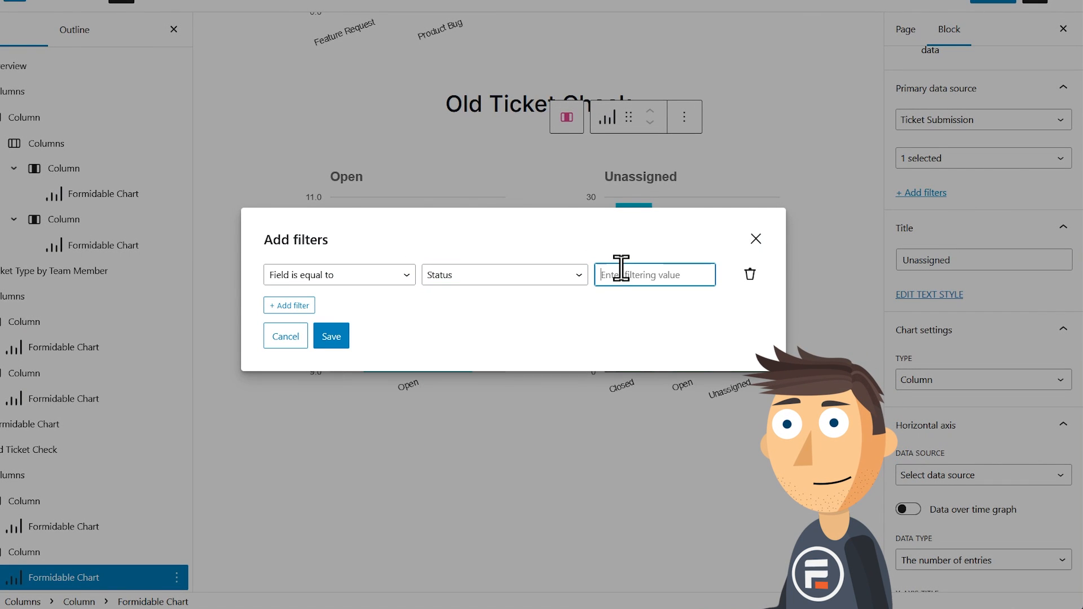
left_click(285, 336)
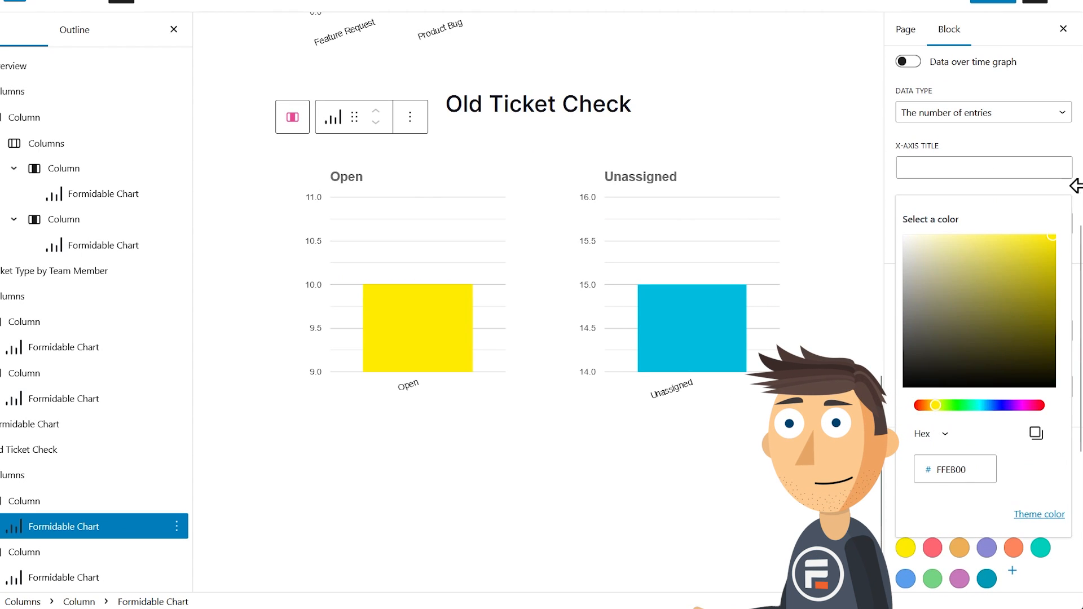
- Remove blue from the Unassigned chart's colours so its bar turns red
left_click(905, 548)
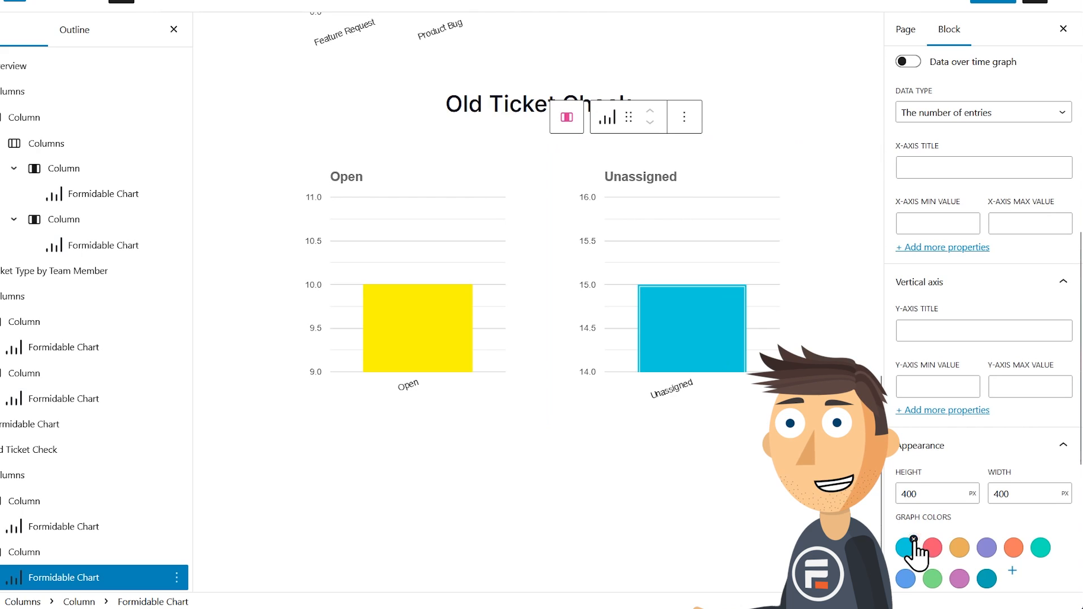
left_click(932, 548)
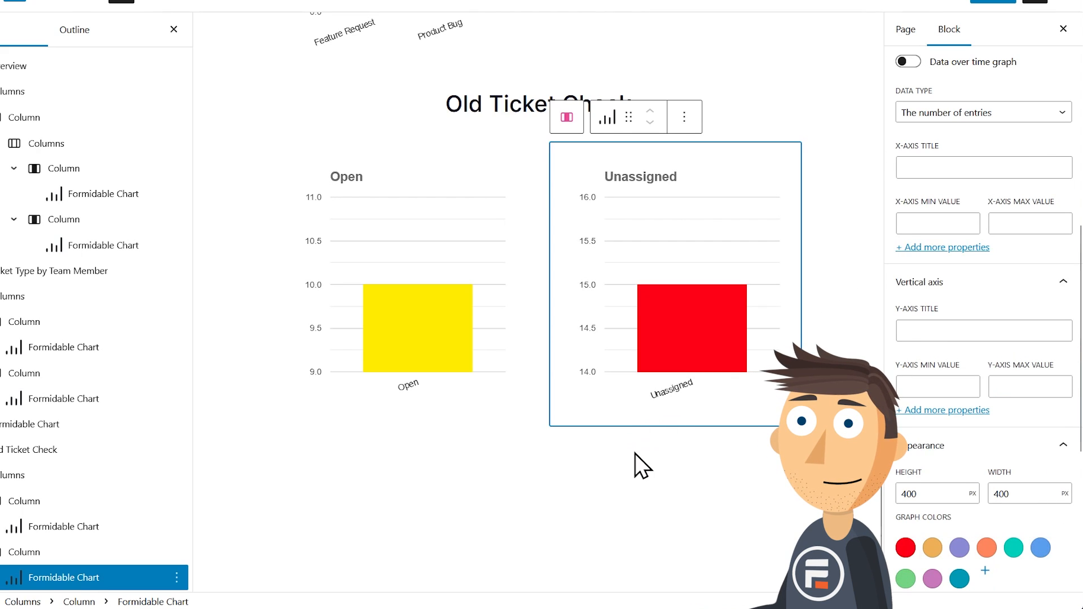
left_click(921, 193)
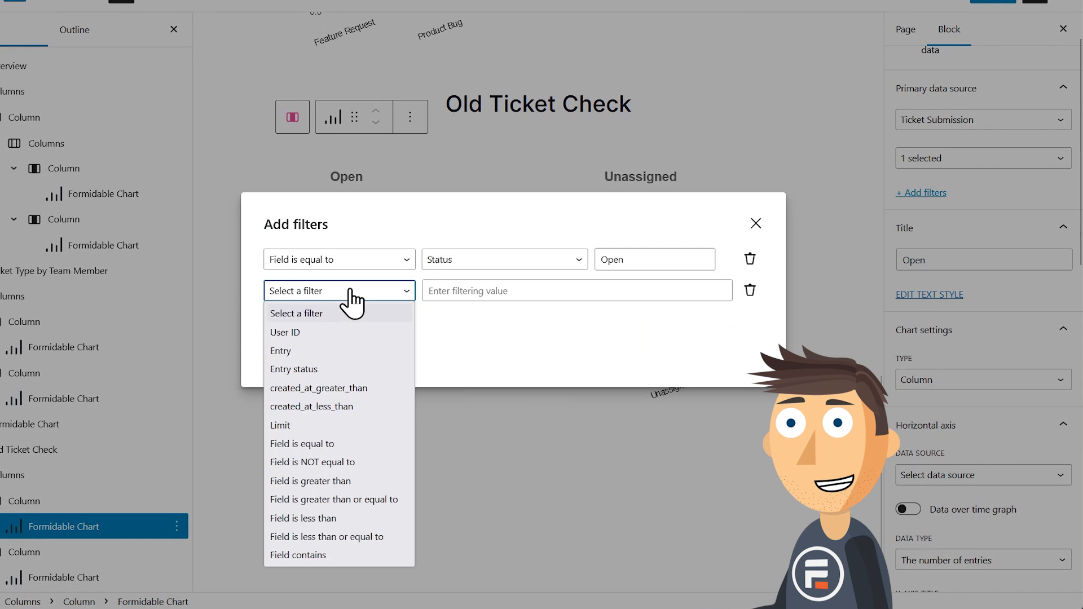
- Add a created_at_less_than -1 days filter to the Open chart, then to Unassigned
left_click(311, 407)
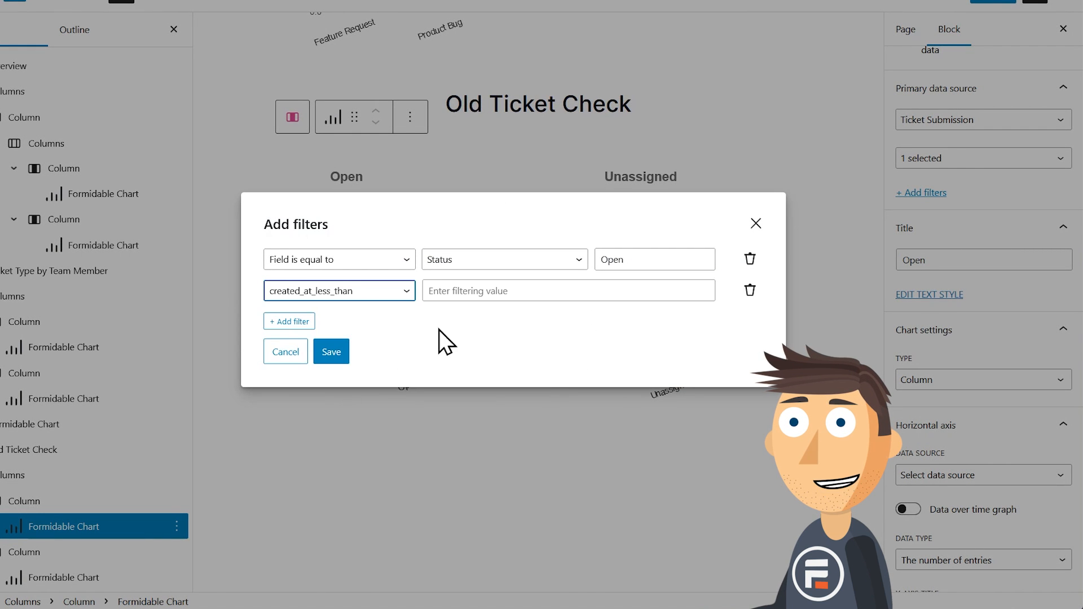
left_click(569, 290)
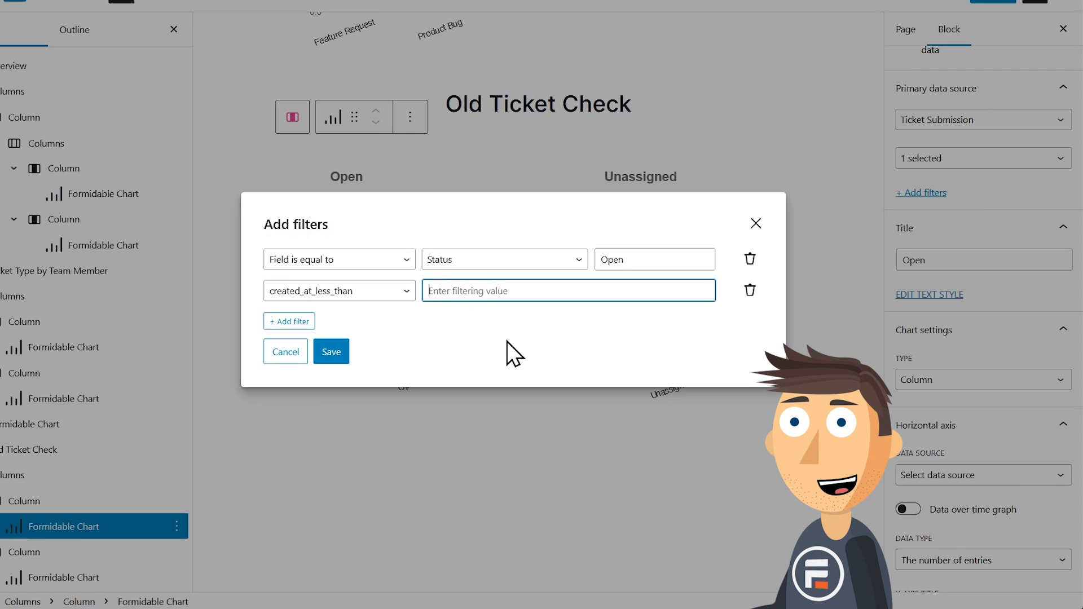
type("-1 days")
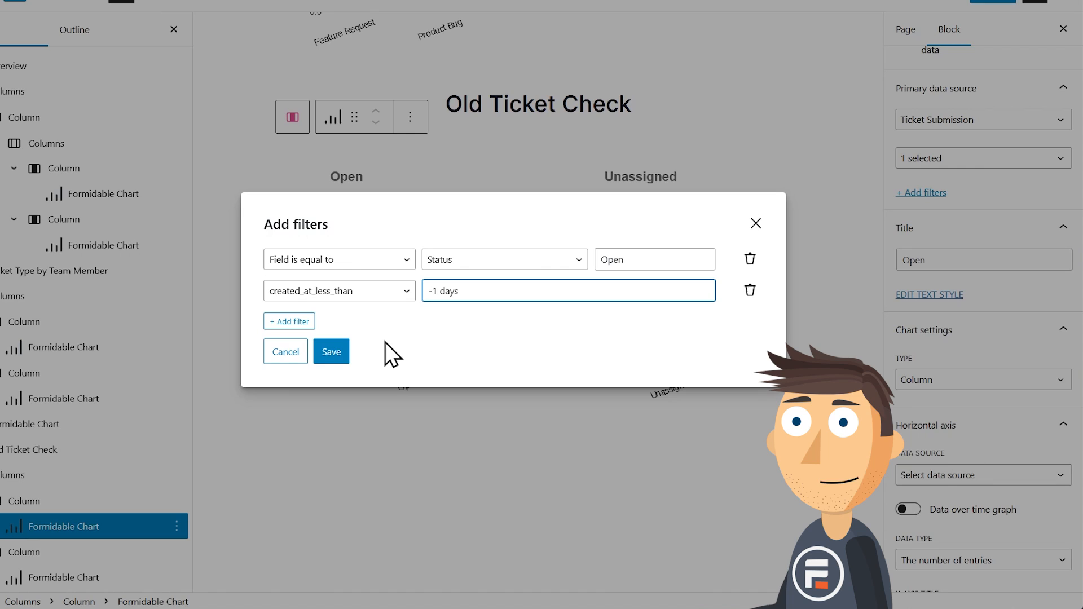
left_click(331, 352)
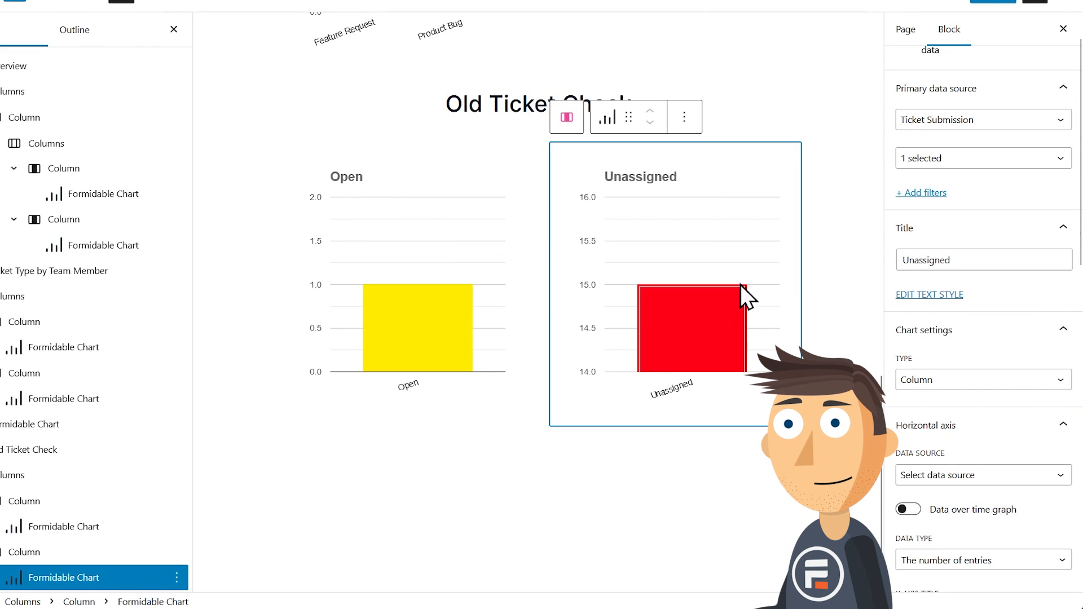
left_click(338, 290)
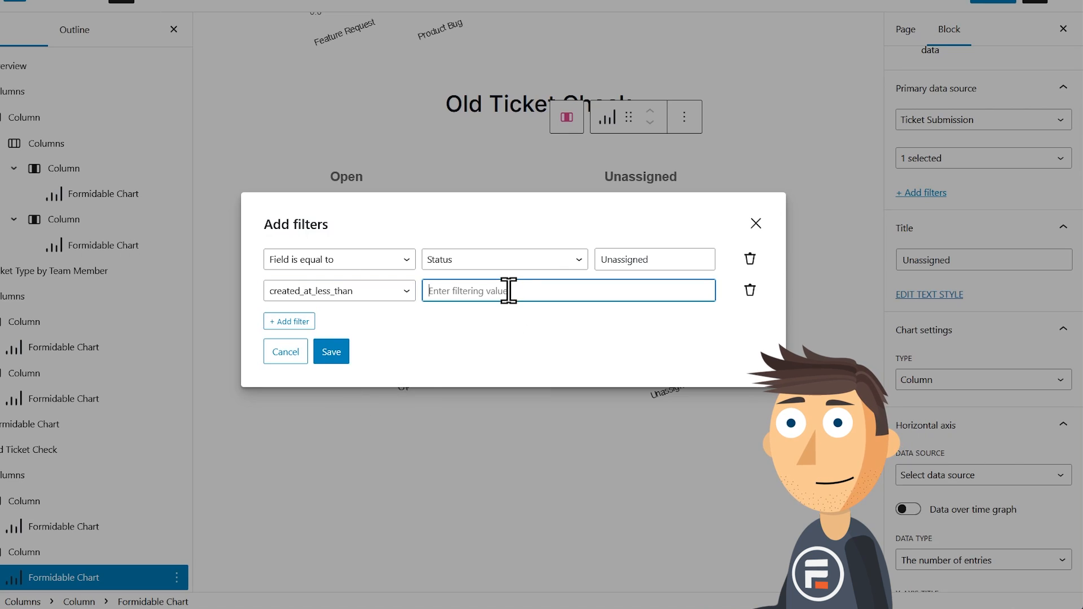
left_click(285, 351)
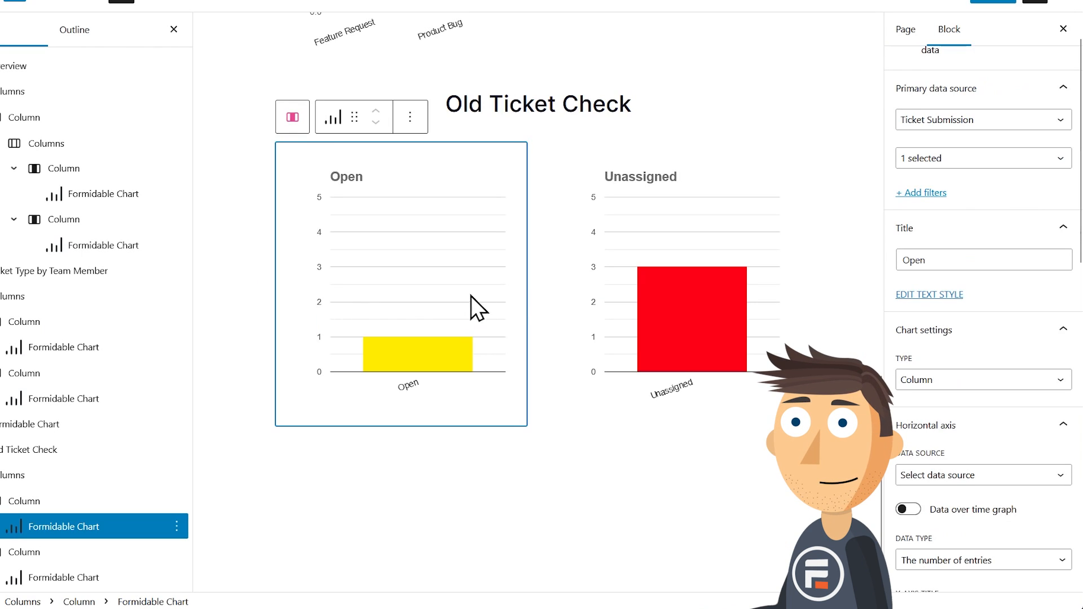
- Re-save the Open chart's filters and confirm Unassigned's created_at_less_than -1 days filter
left_click(675, 318)
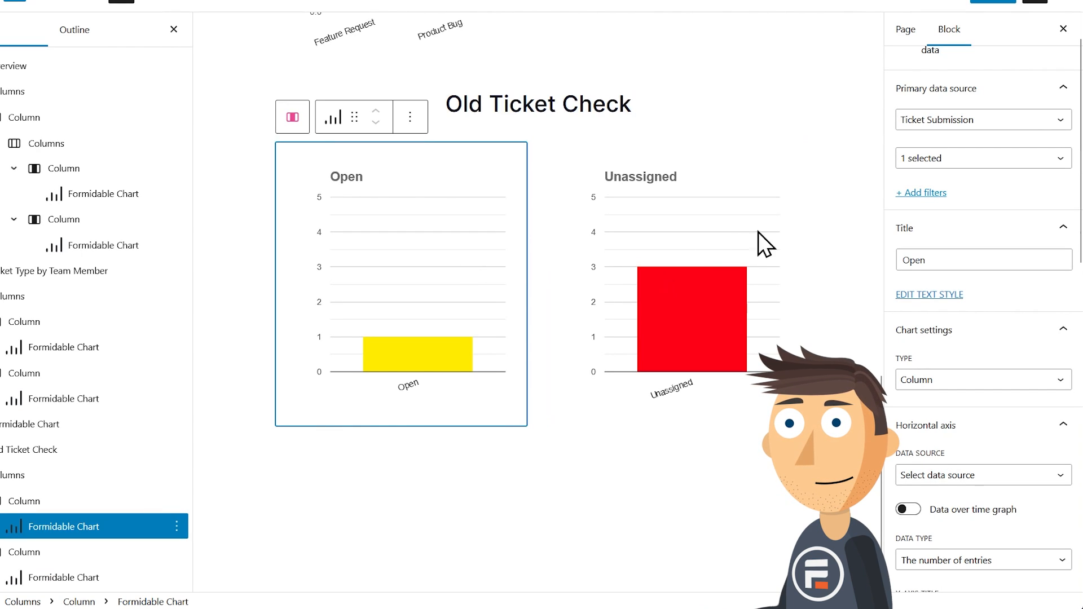
left_click(920, 193)
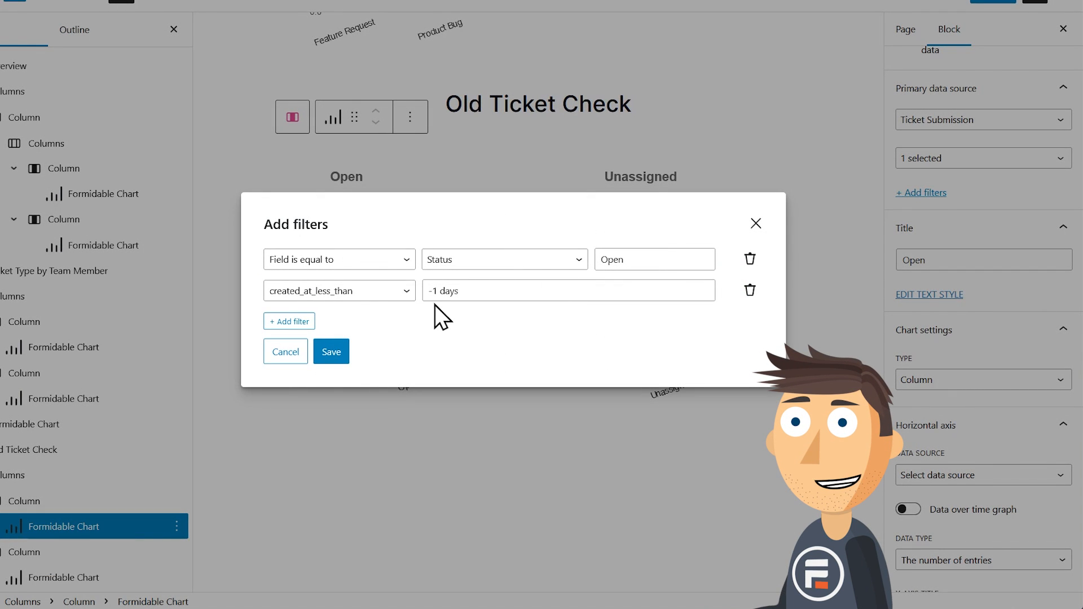
left_click(330, 351)
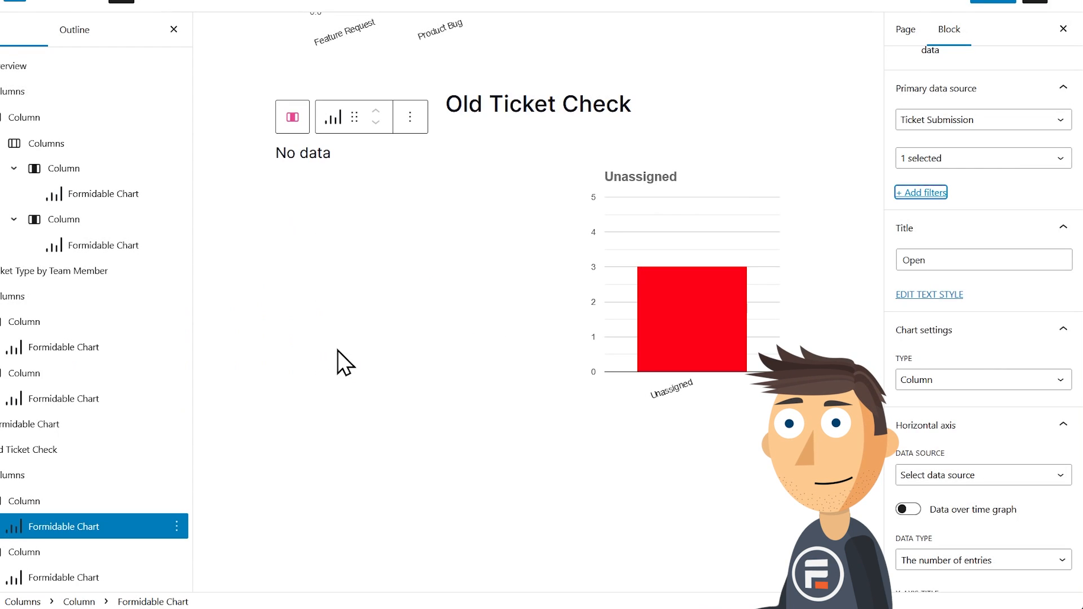
left_click(921, 193)
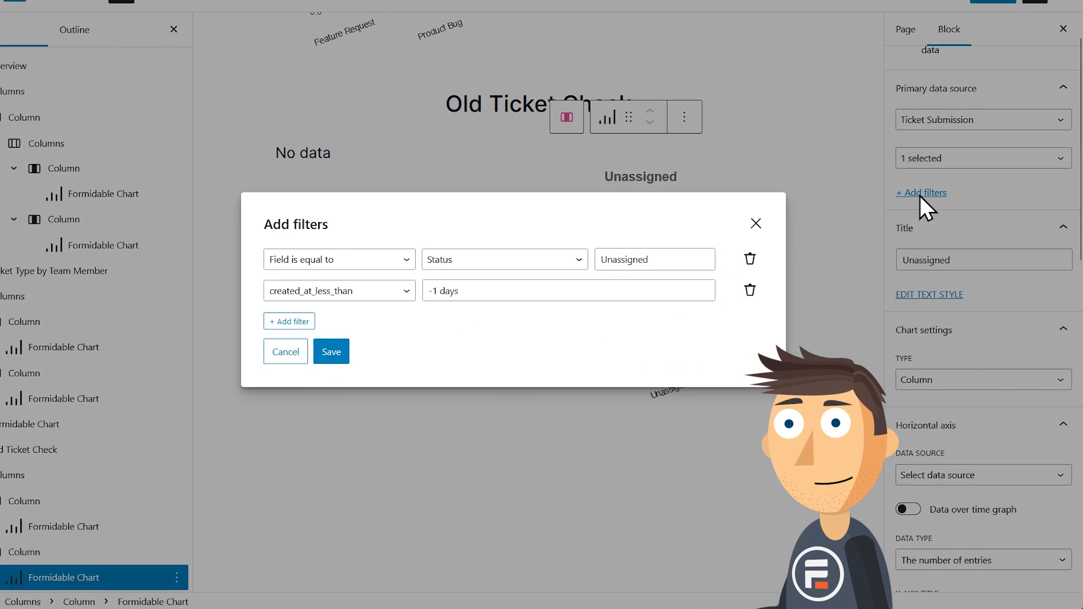
left_click(568, 290)
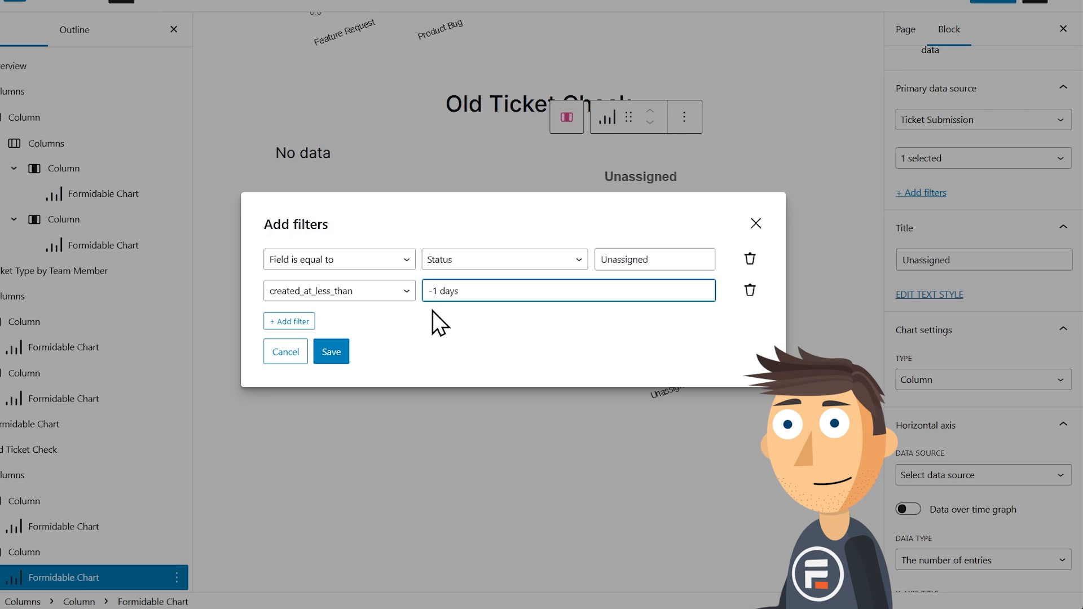
left_click(330, 352)
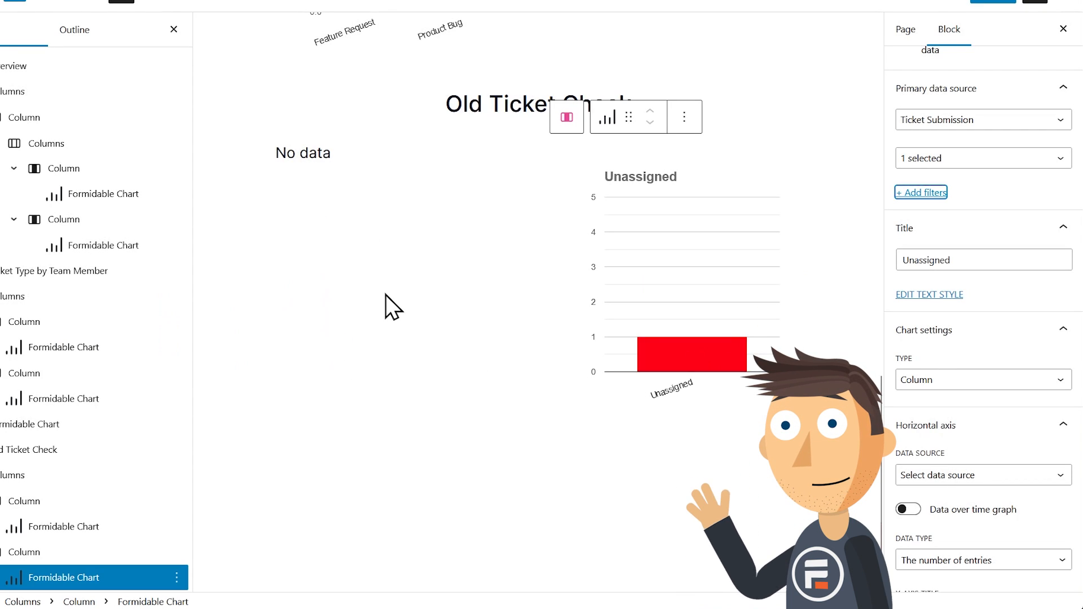
mouse_move(669, 356)
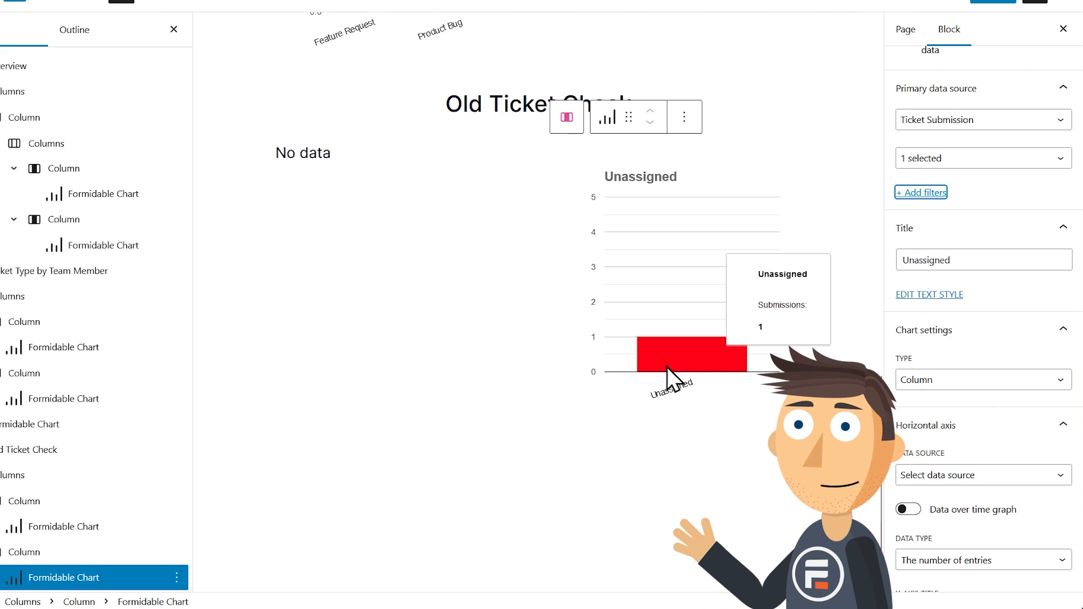
mouse_move(697, 418)
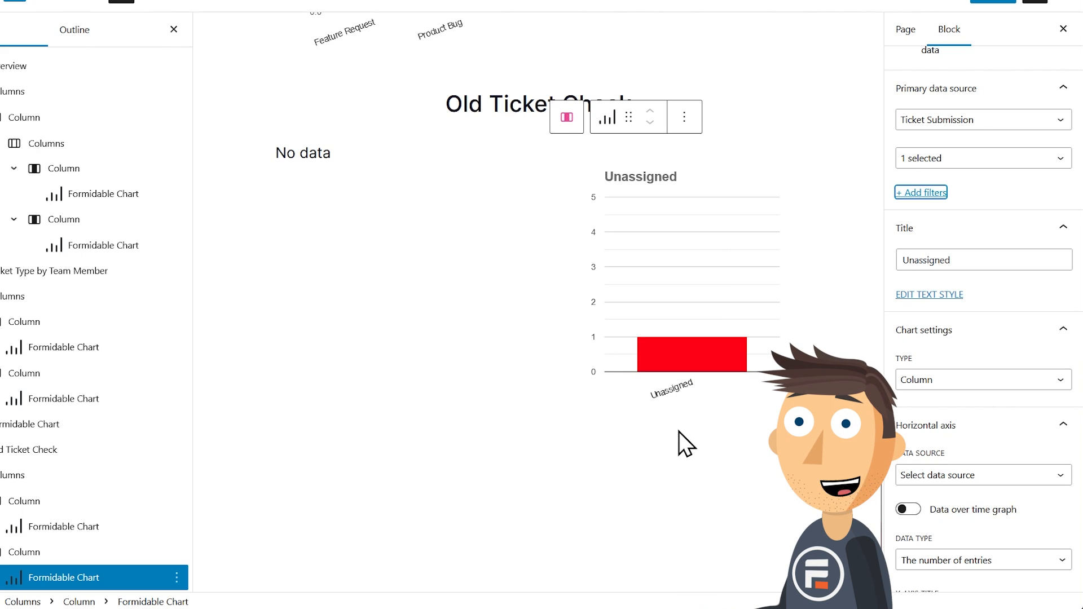
mouse_move(674, 446)
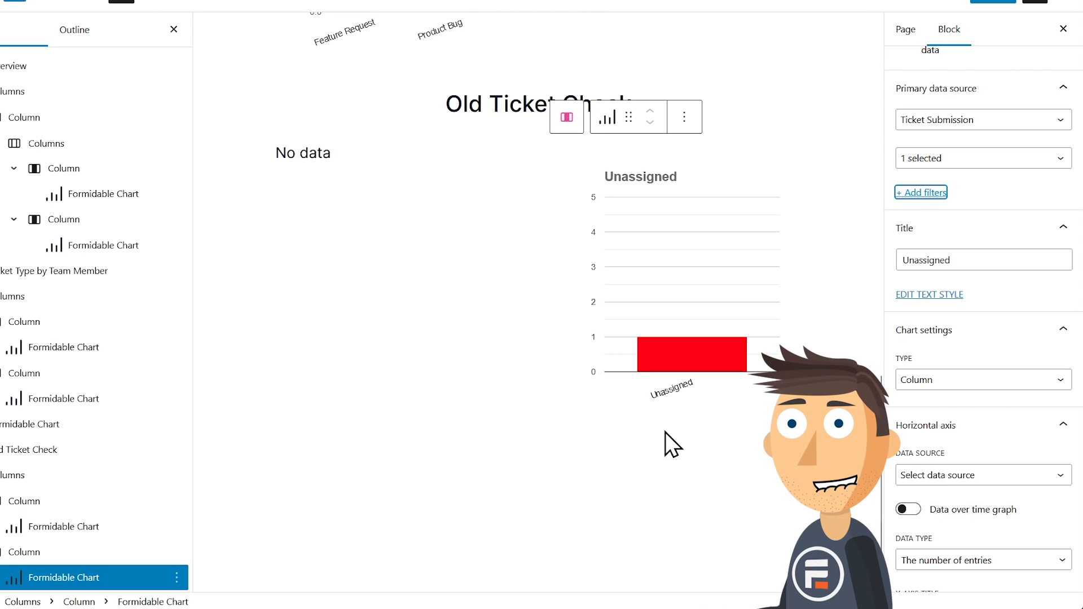